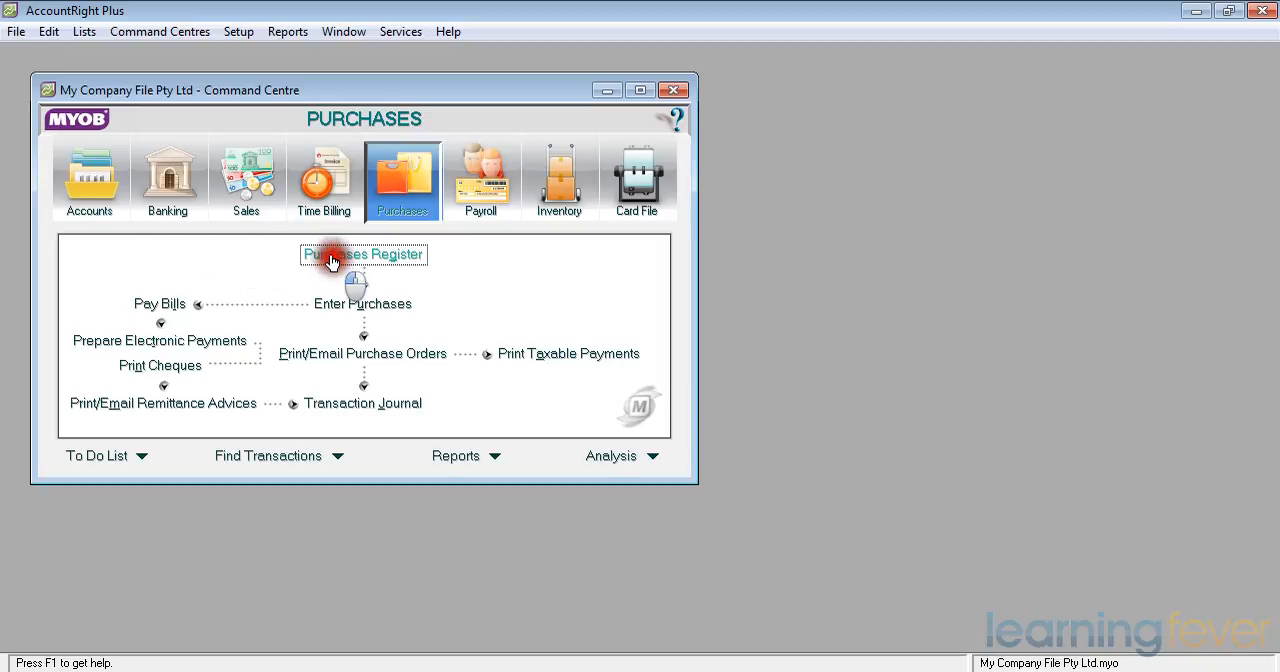
click(363, 254)
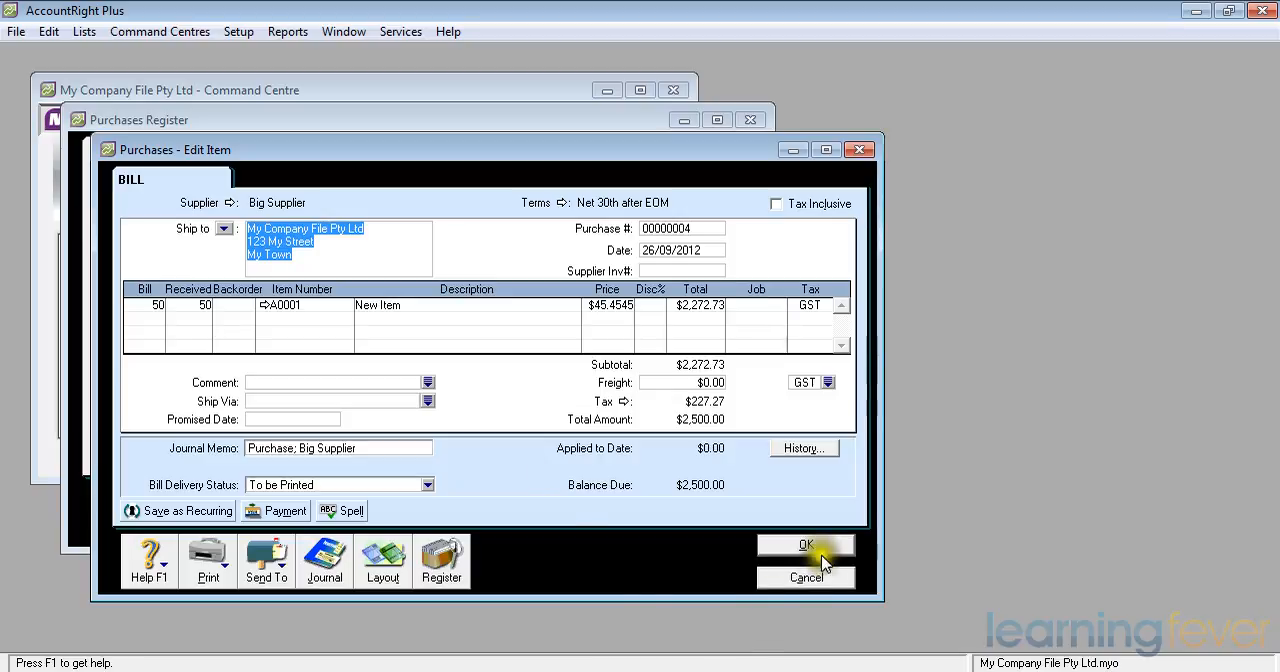
- Close bill 00000004 and start new purchase 00000012 for Big Supplier without reusing an order
click(805, 545)
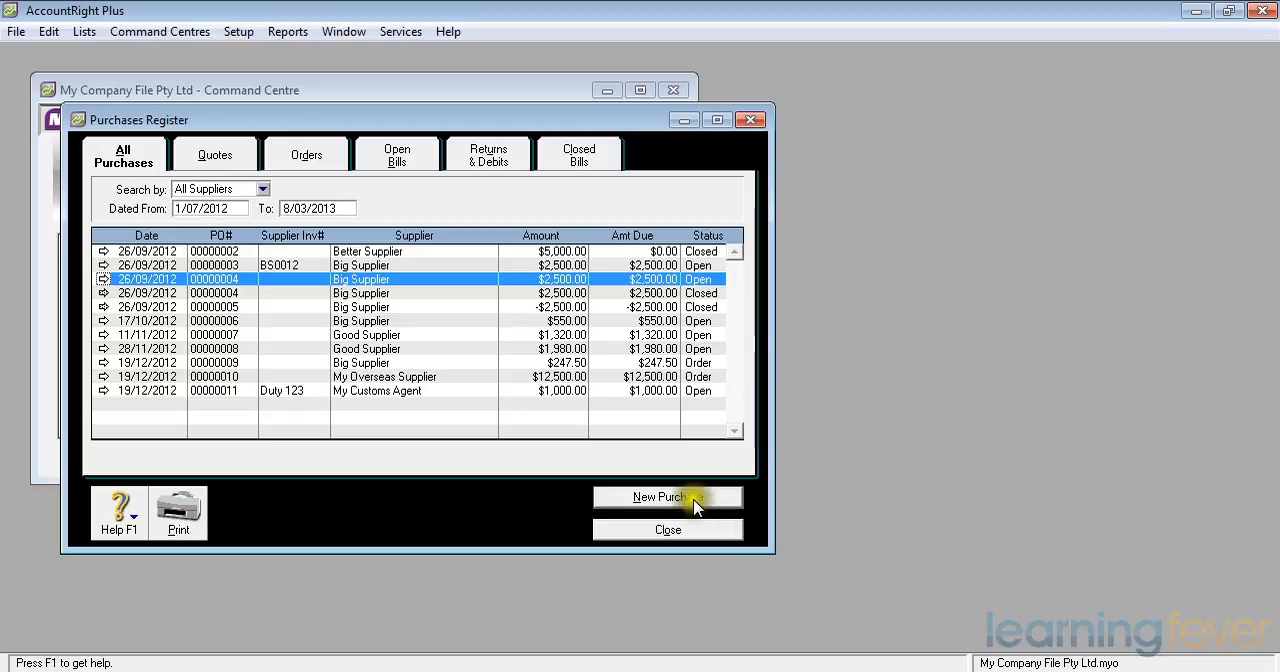
click(666, 497)
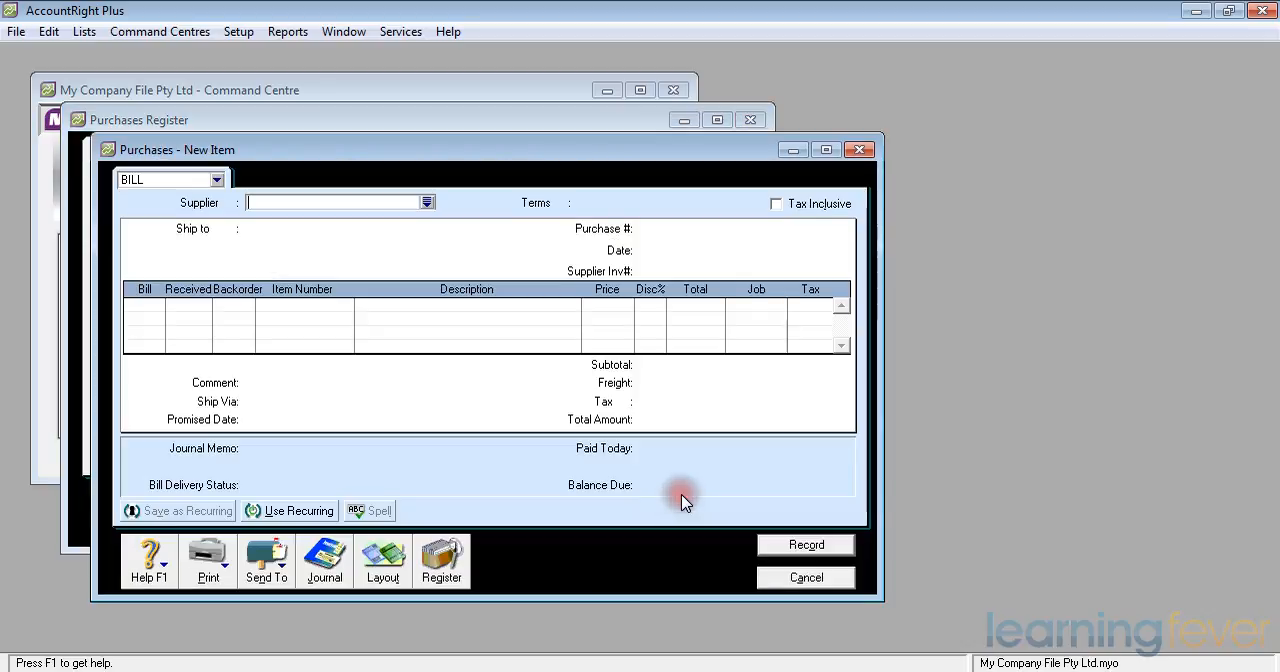
mouse_move(648, 467)
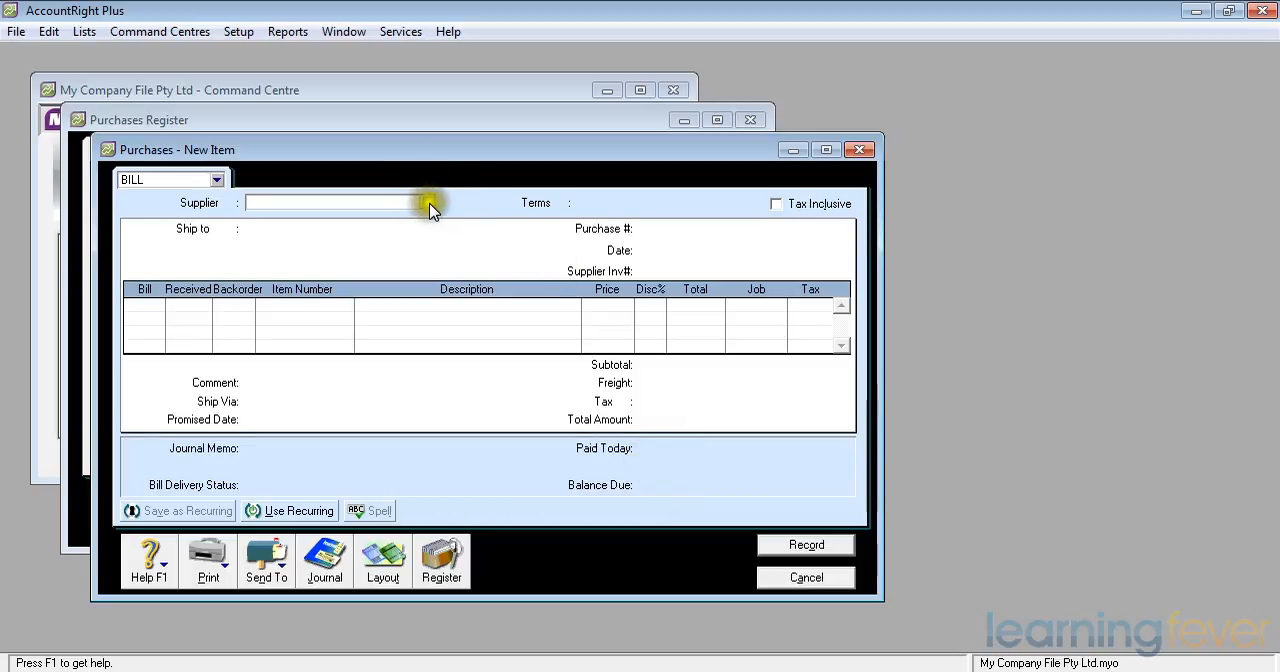
click(335, 203)
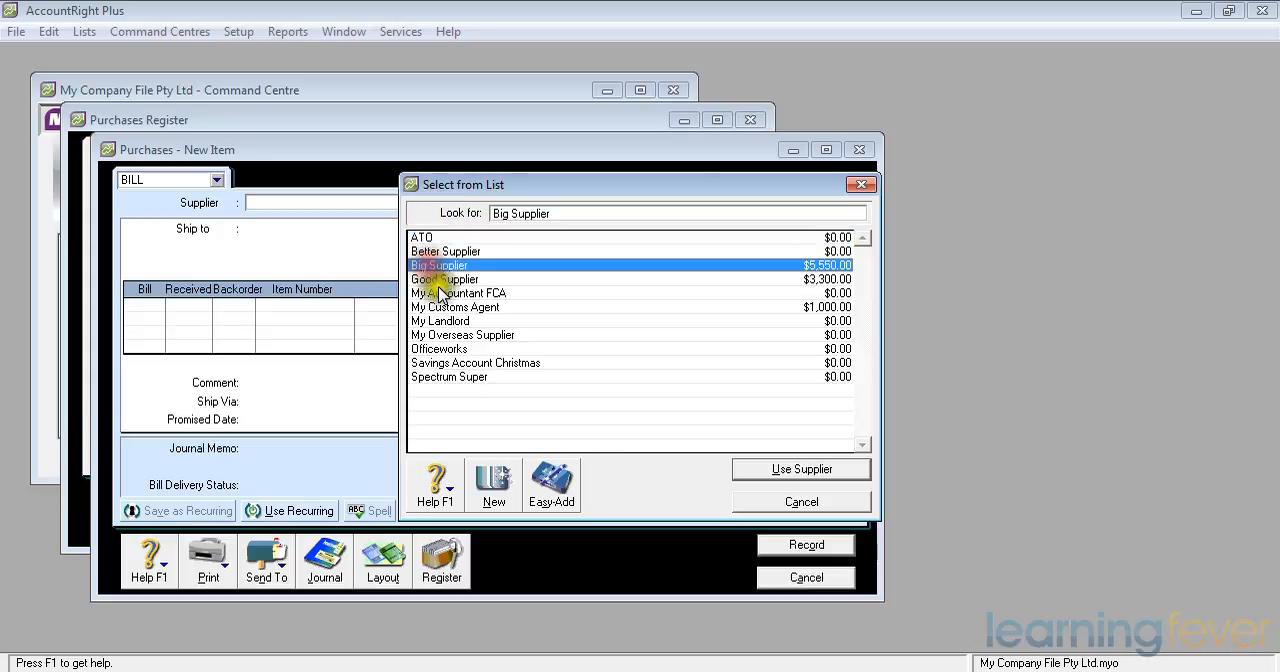
click(800, 468)
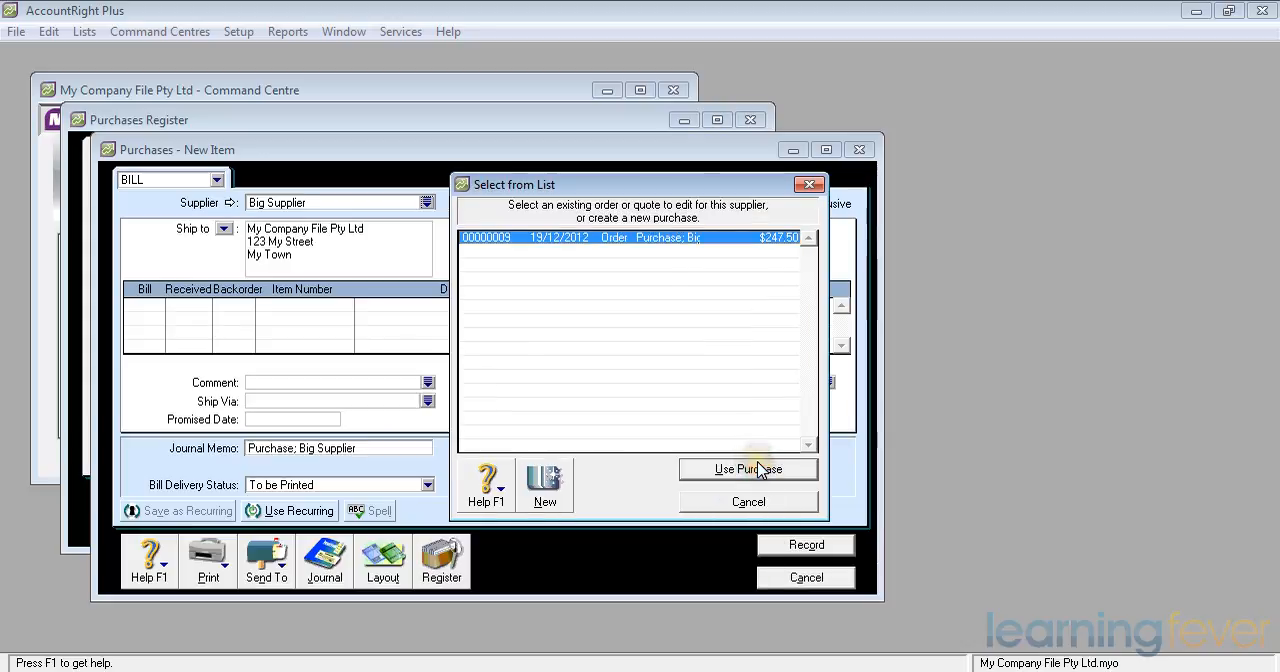
mouse_move(585, 362)
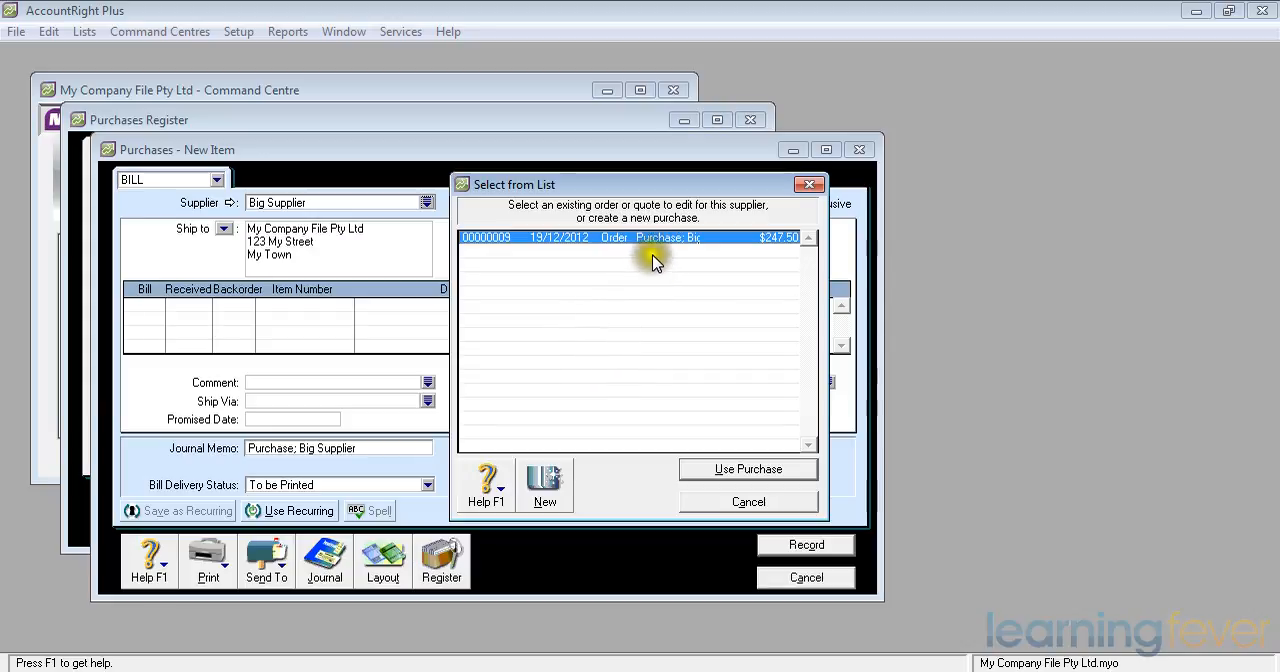
mouse_move(657, 250)
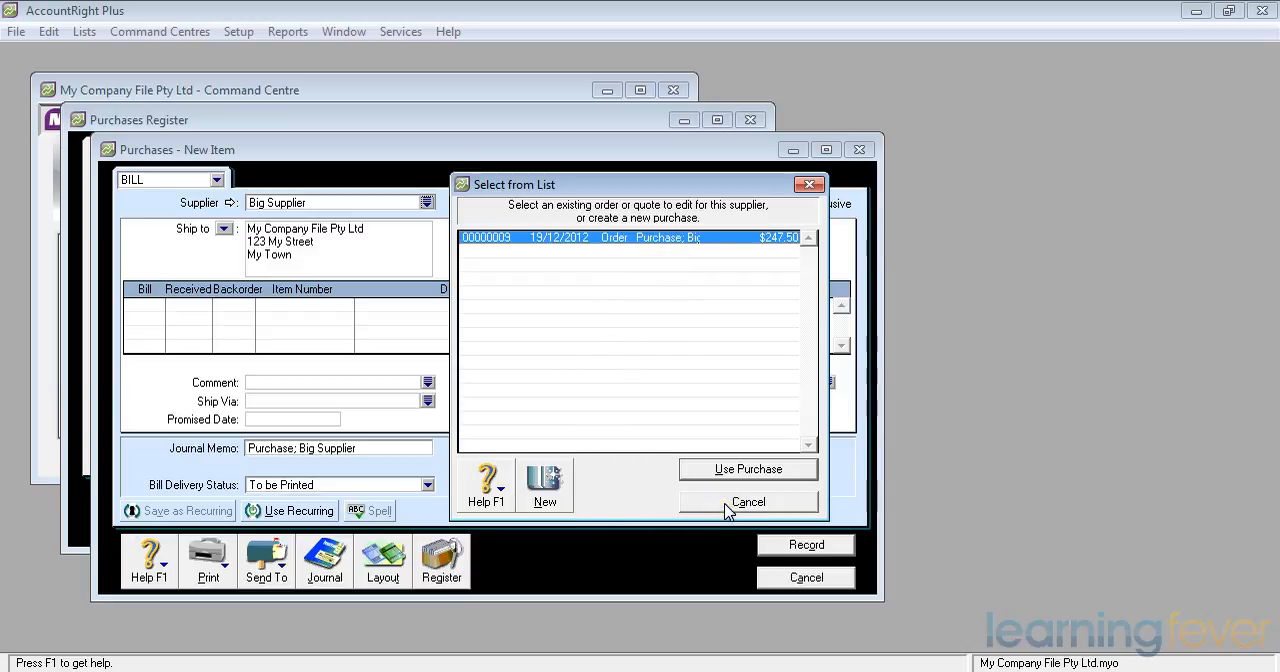
click(748, 501)
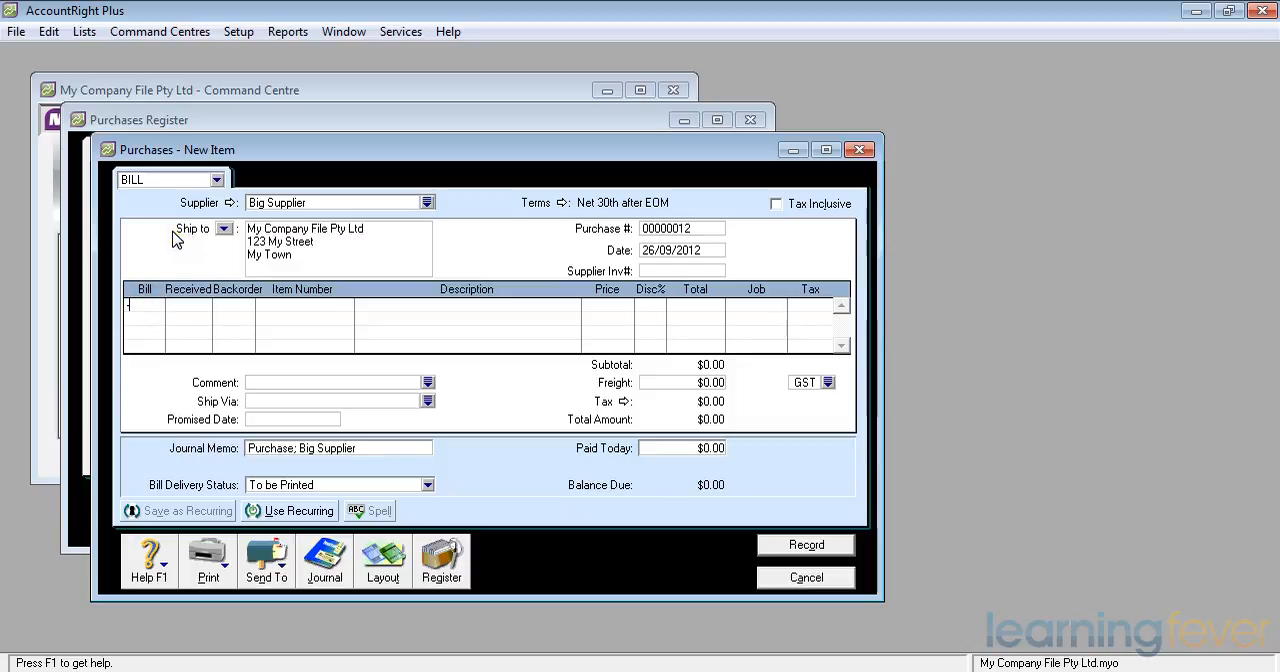
- Add a line returning -10 units of item A0001 New Item
text(-10)
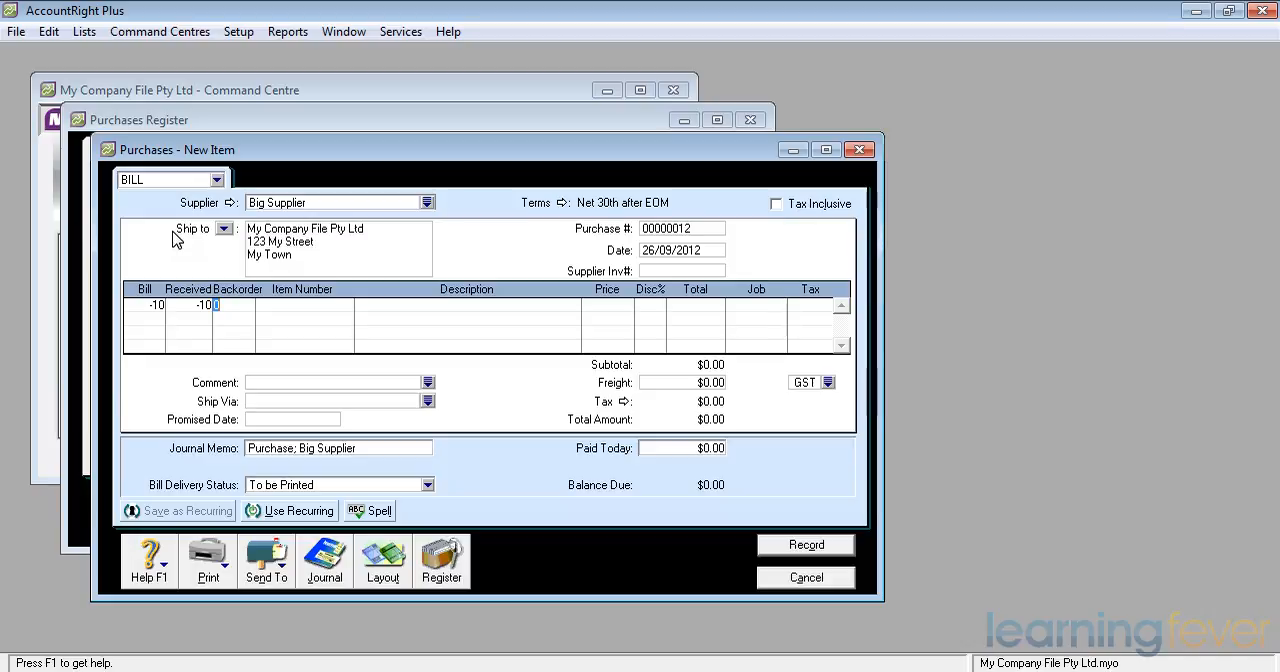
click(300, 305)
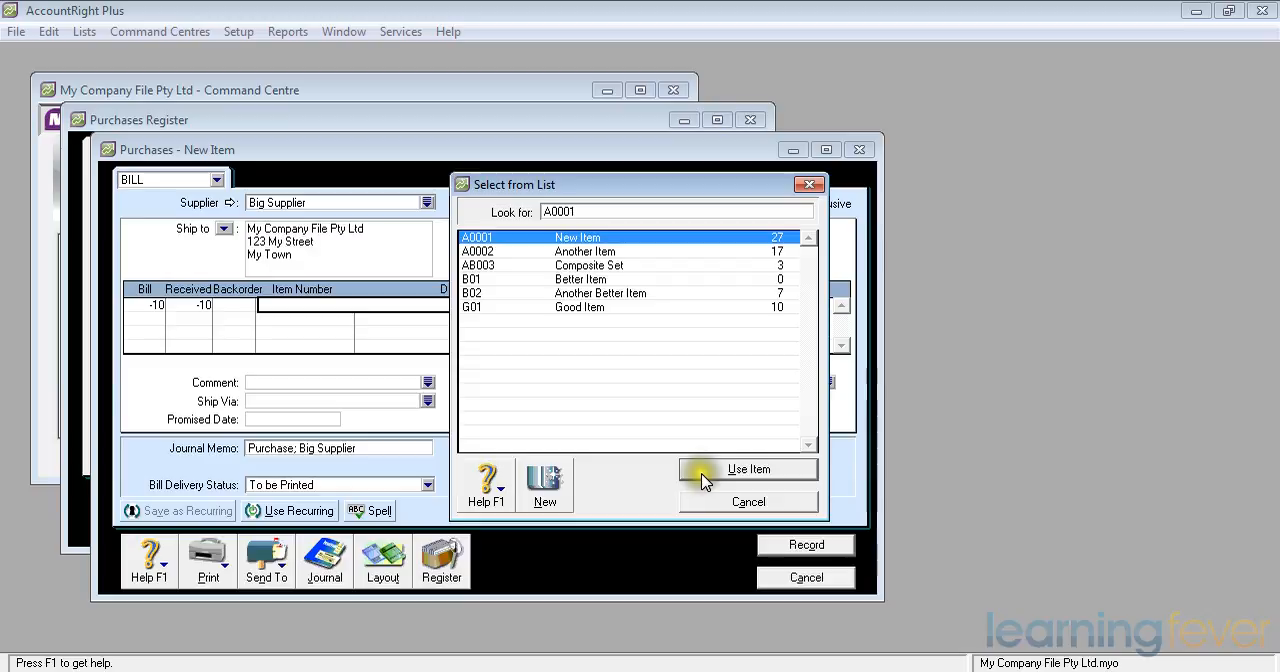
click(748, 469)
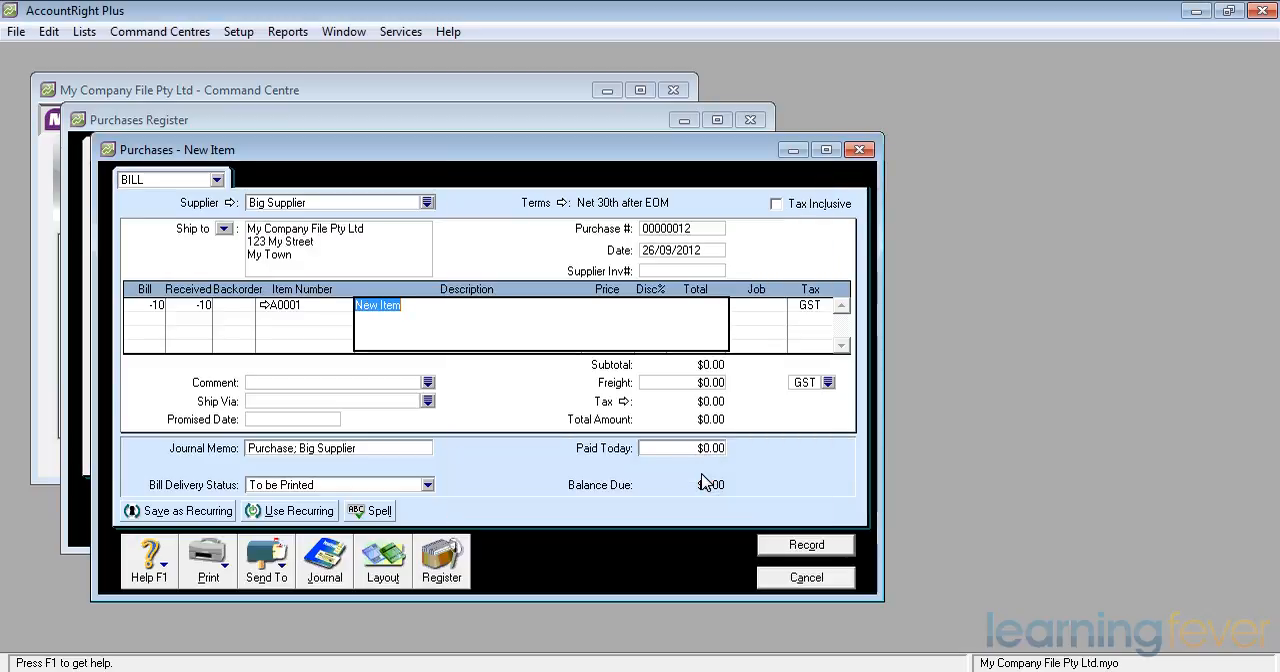
click(596, 305)
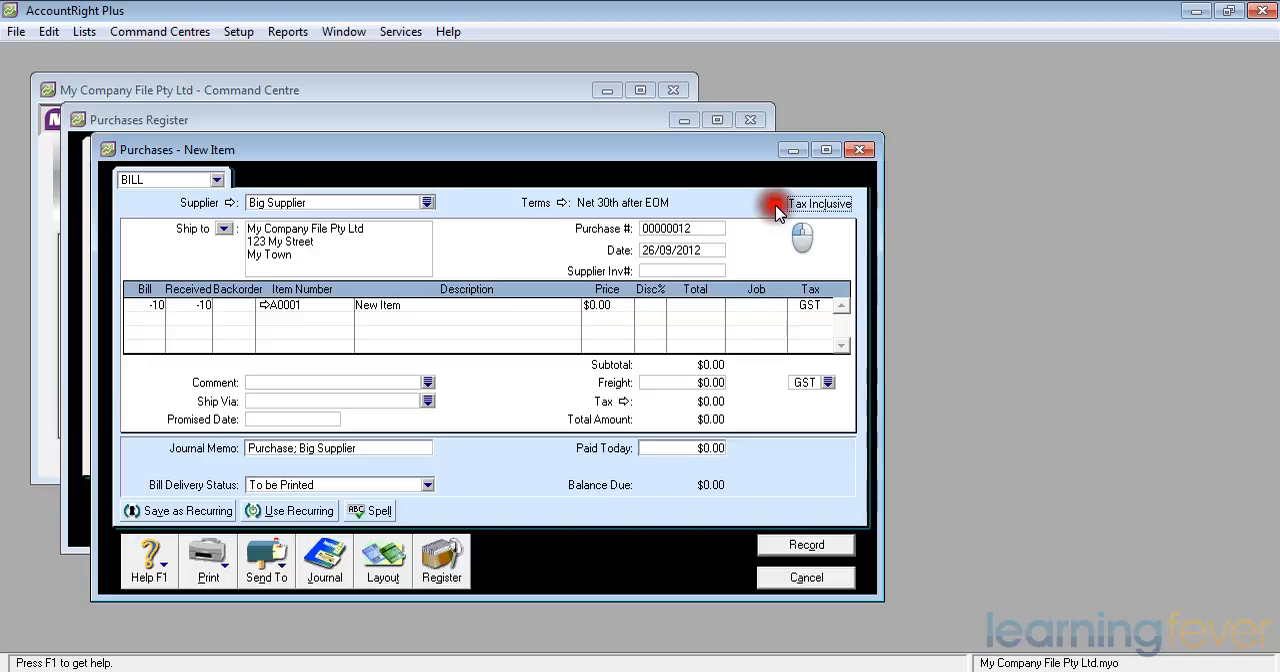
- Price the return at a -$500.00 tax-inclusive total ($454.55 plus $45.45 GST)
click(777, 203)
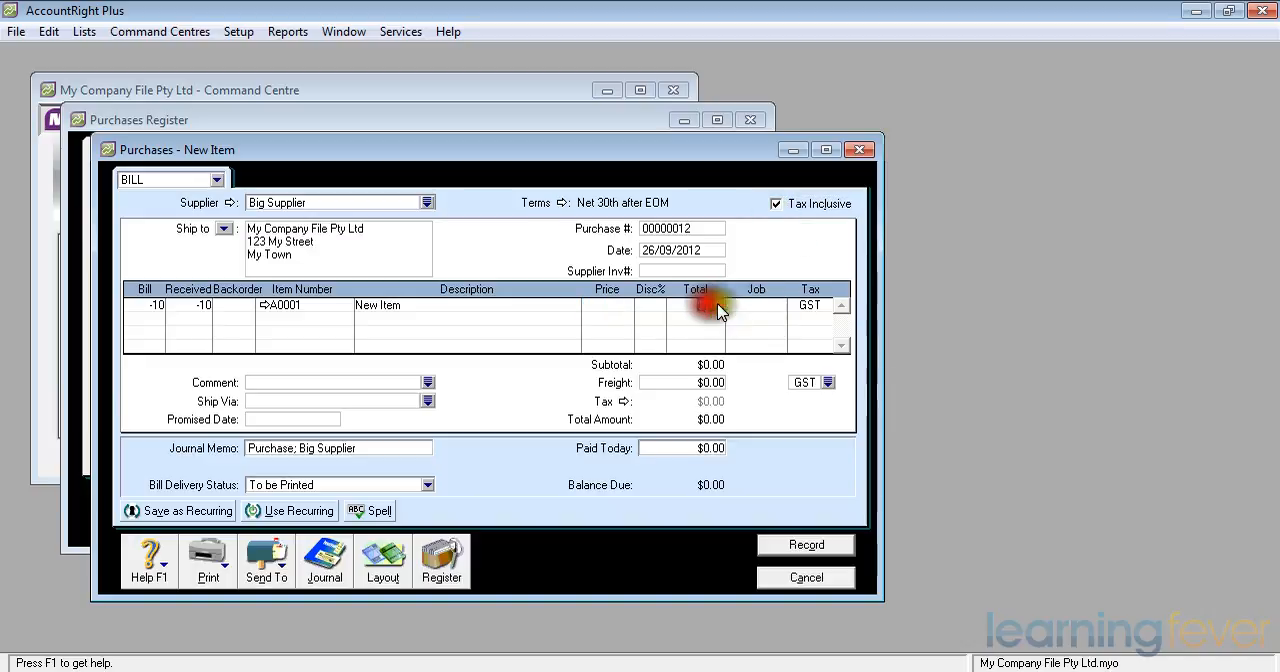
click(710, 305)
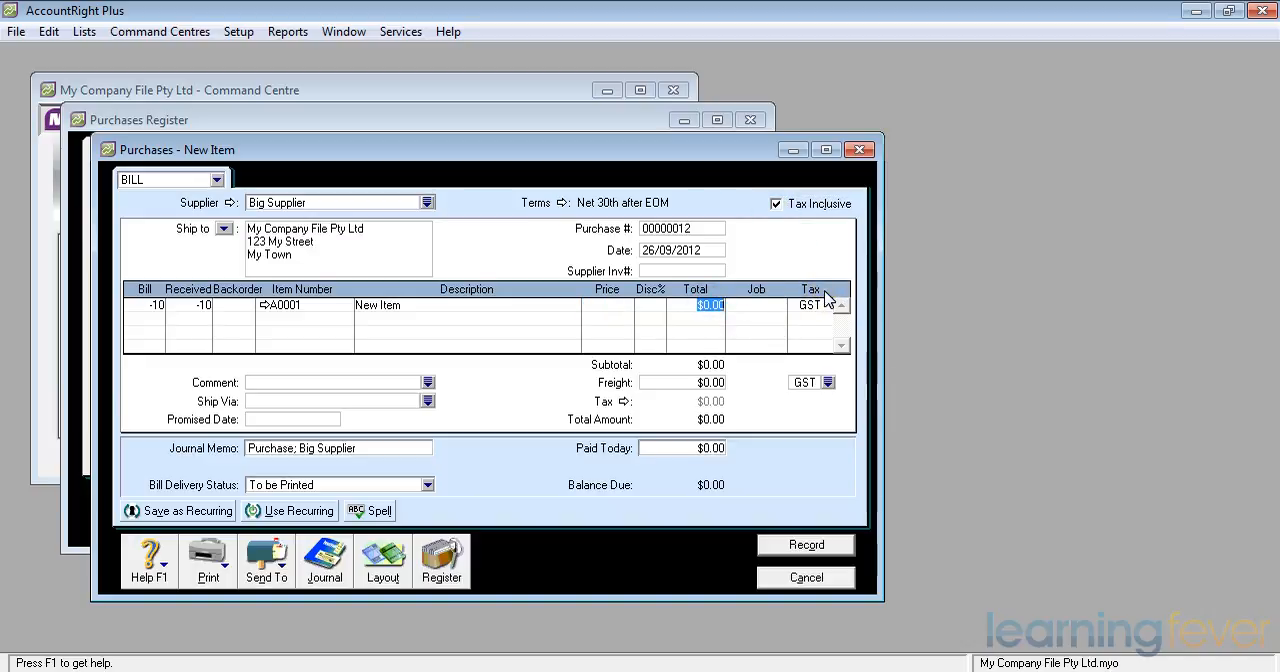
text(500)
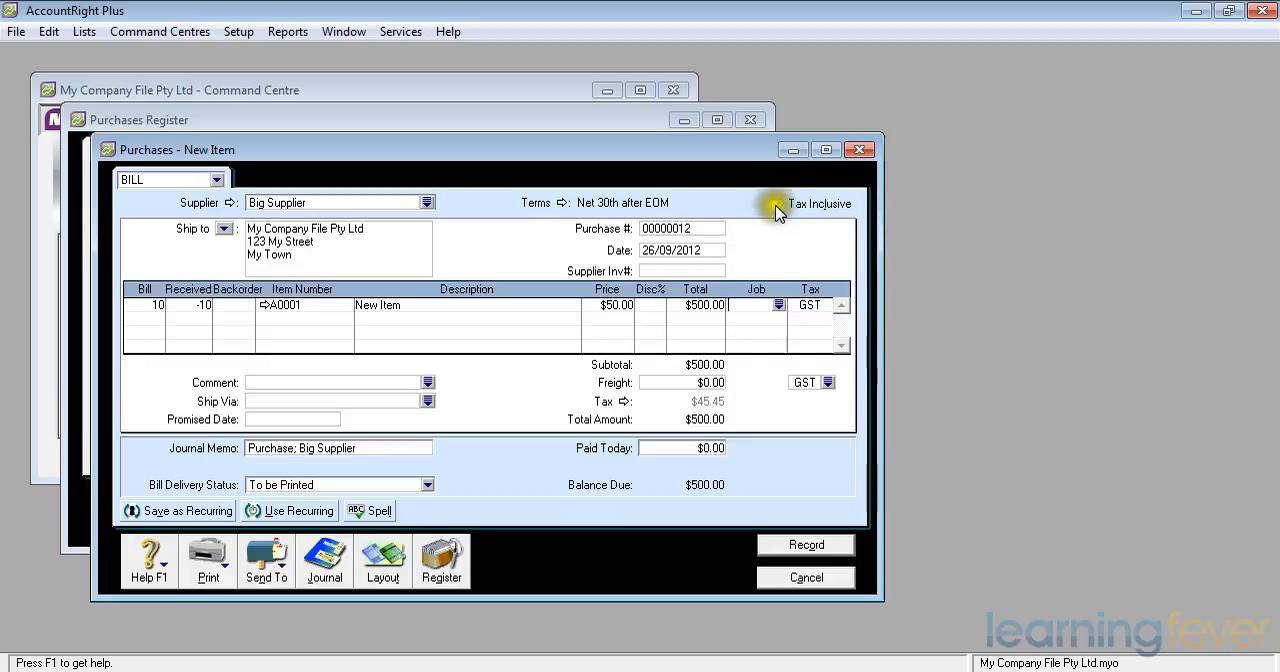
click(775, 203)
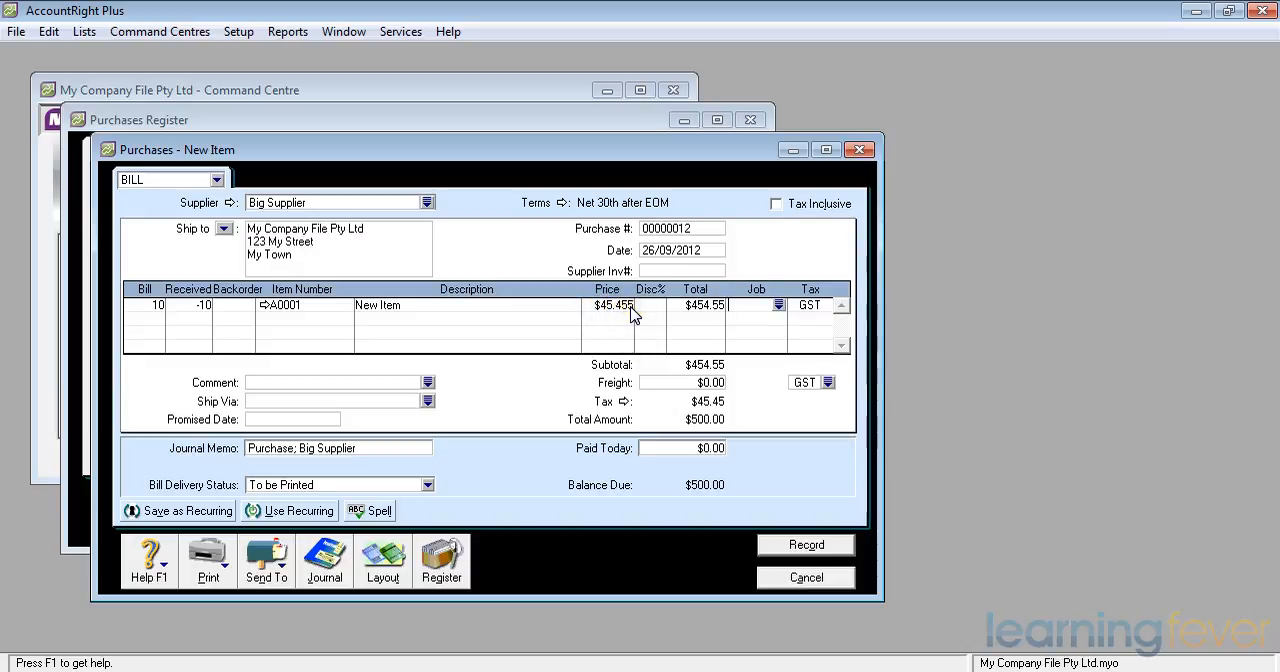
mouse_move(718, 486)
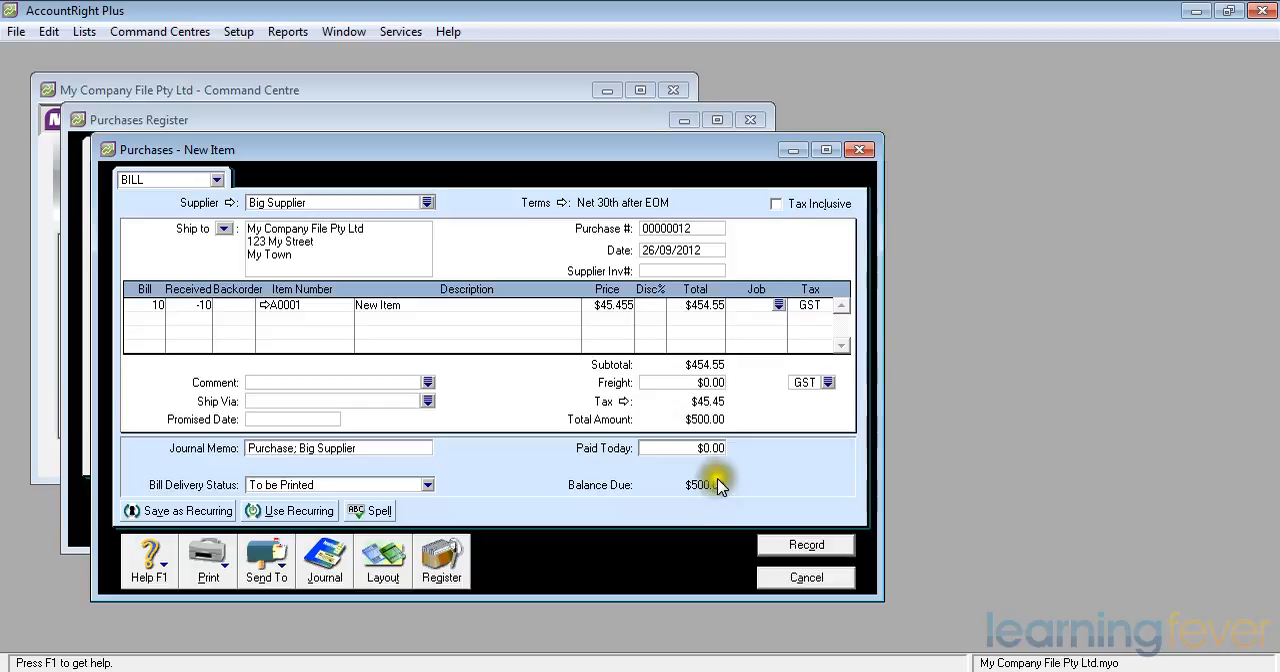
mouse_move(714, 312)
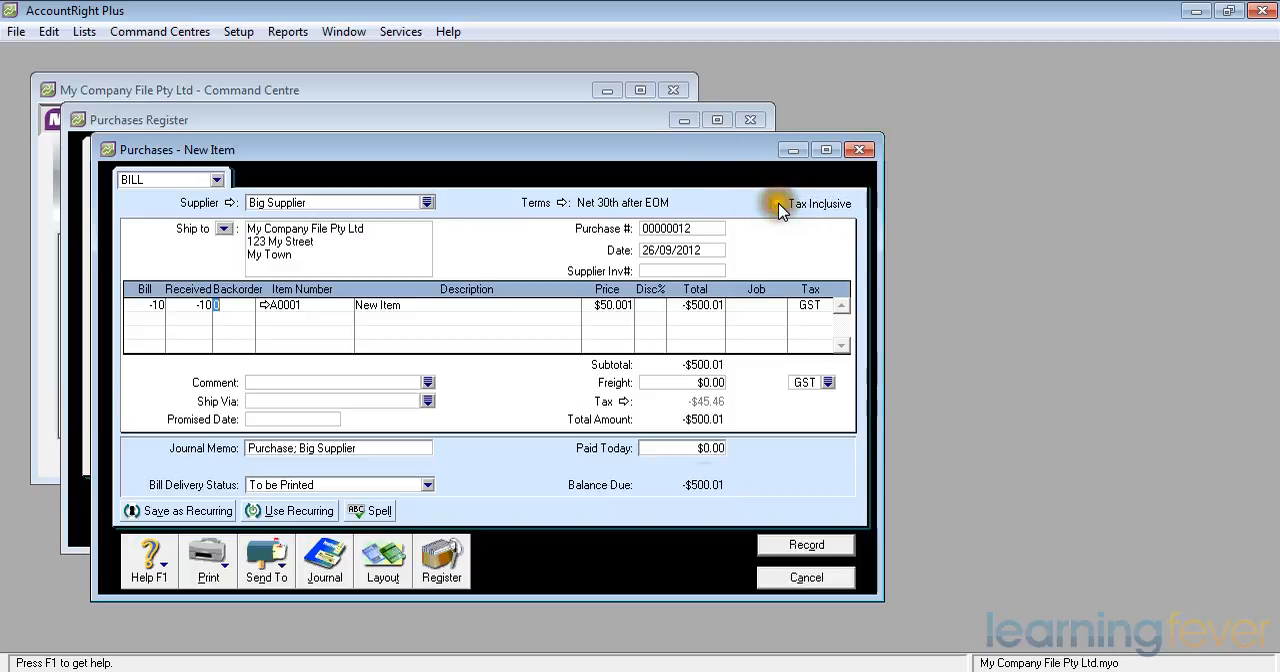
click(776, 204)
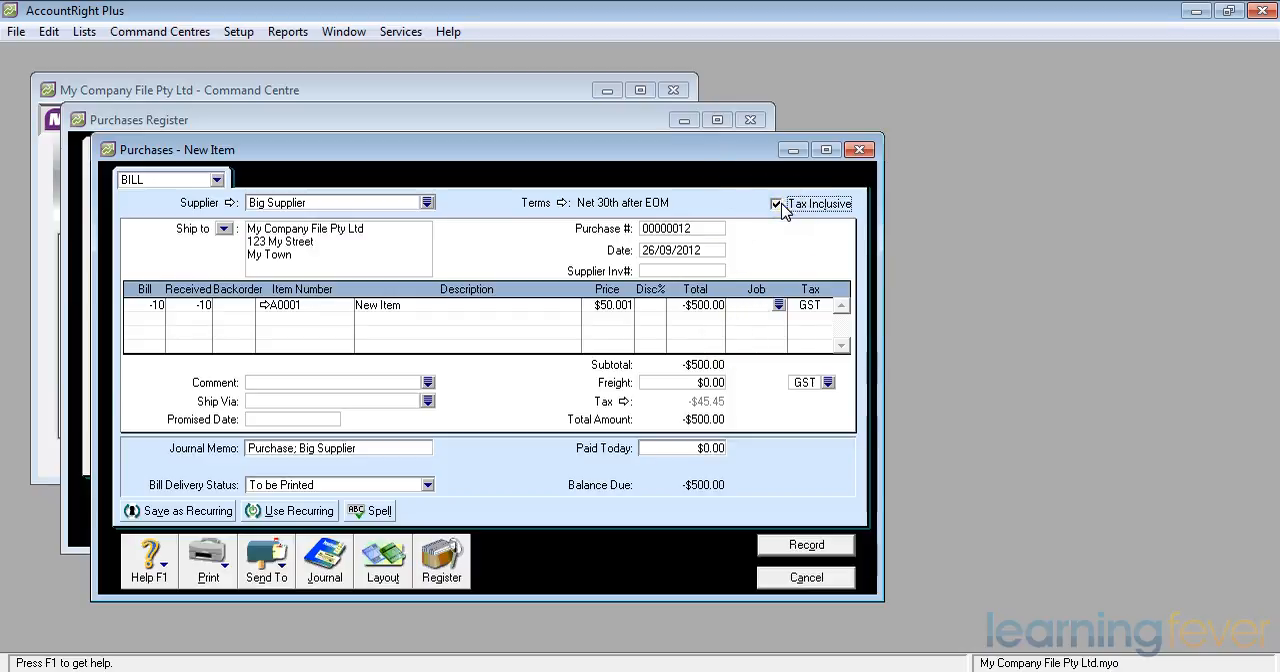
click(776, 204)
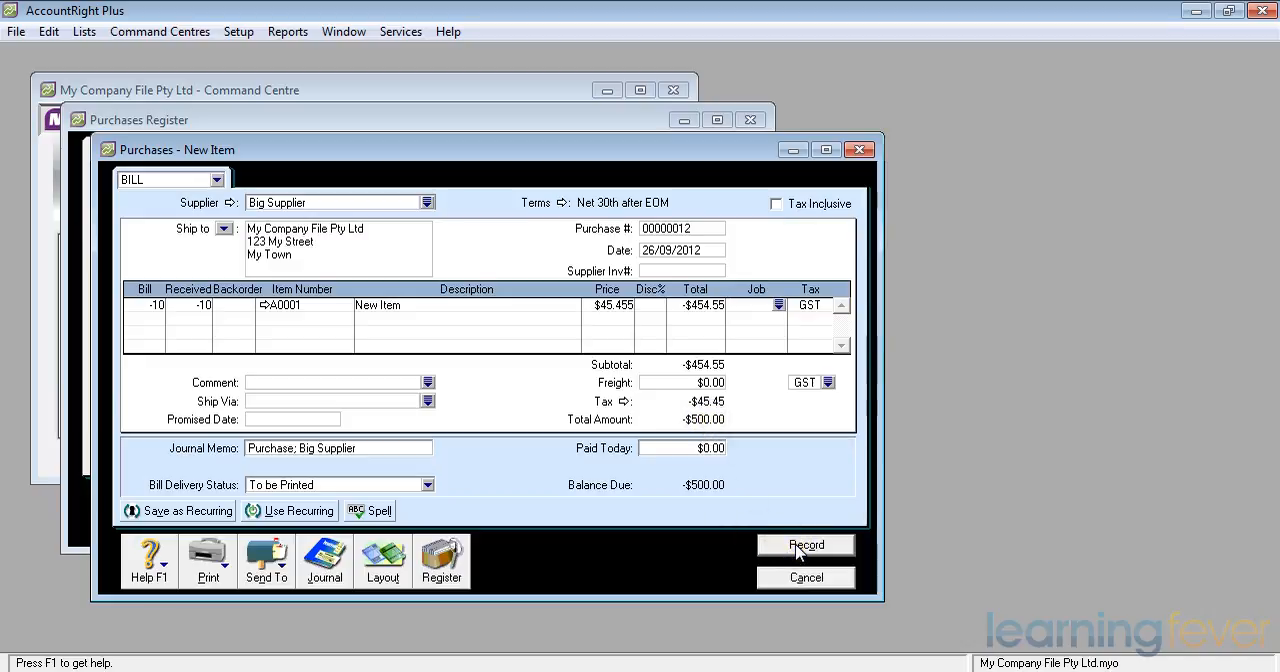
- Record debit 00000012 for -$500.00 and view it under Returns & Debits
click(806, 544)
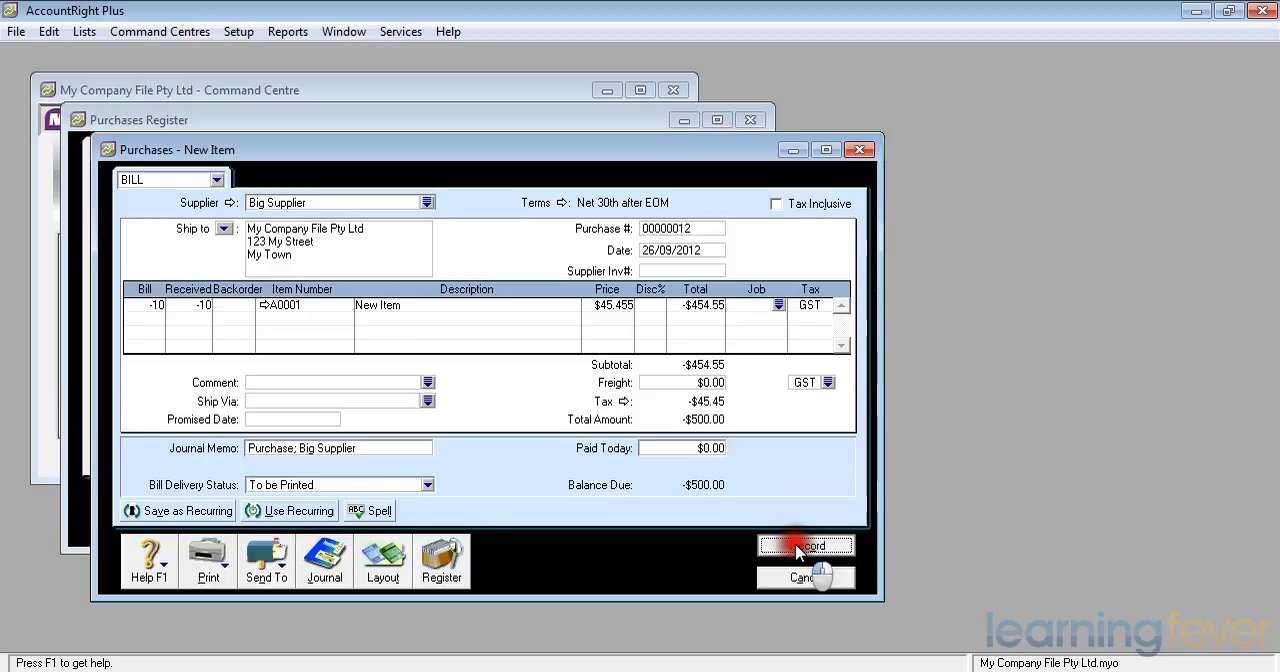
click(806, 578)
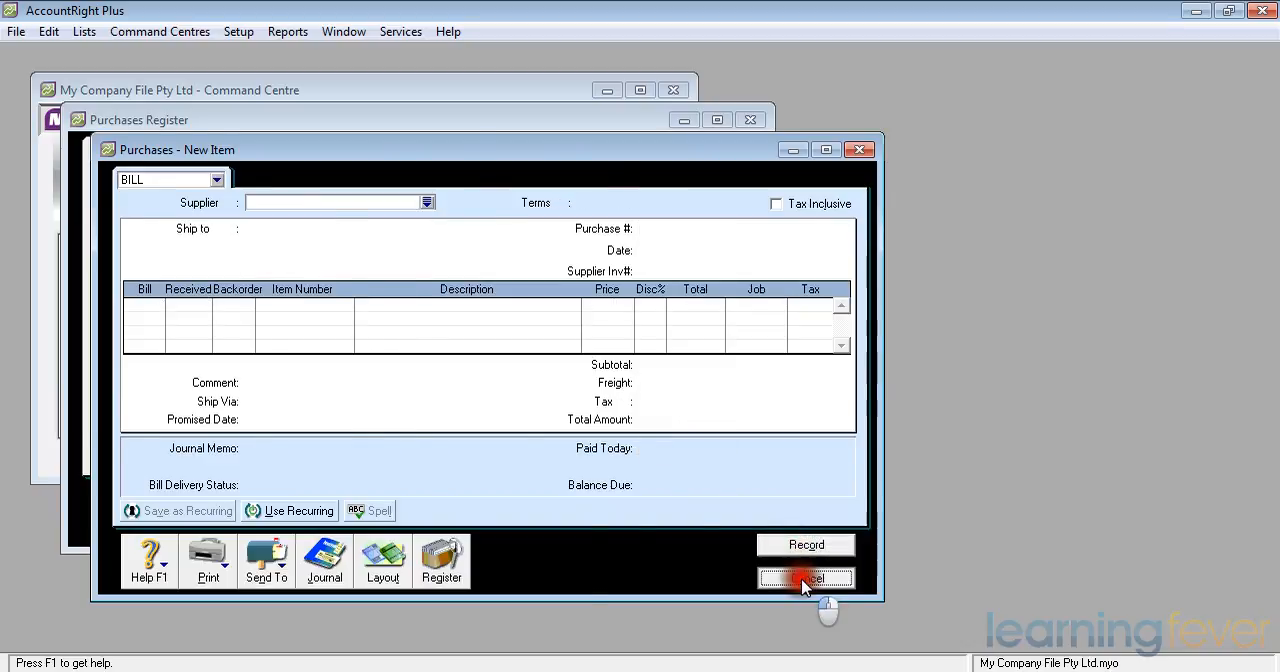
click(805, 578)
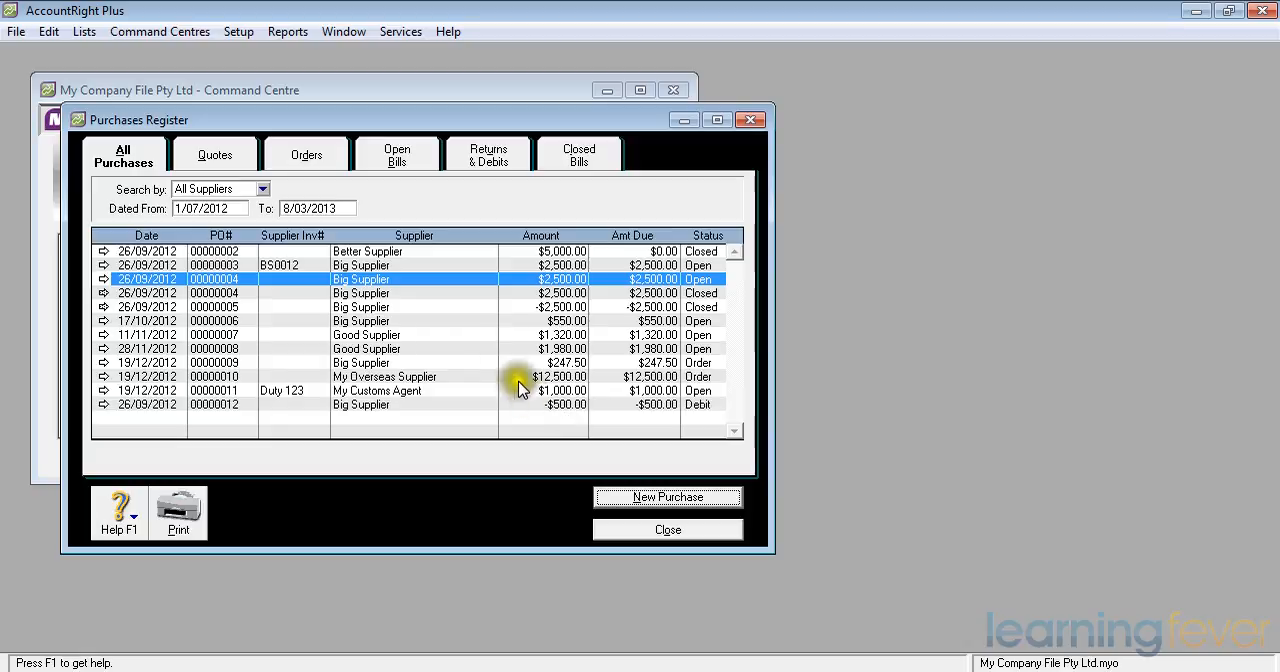
click(488, 154)
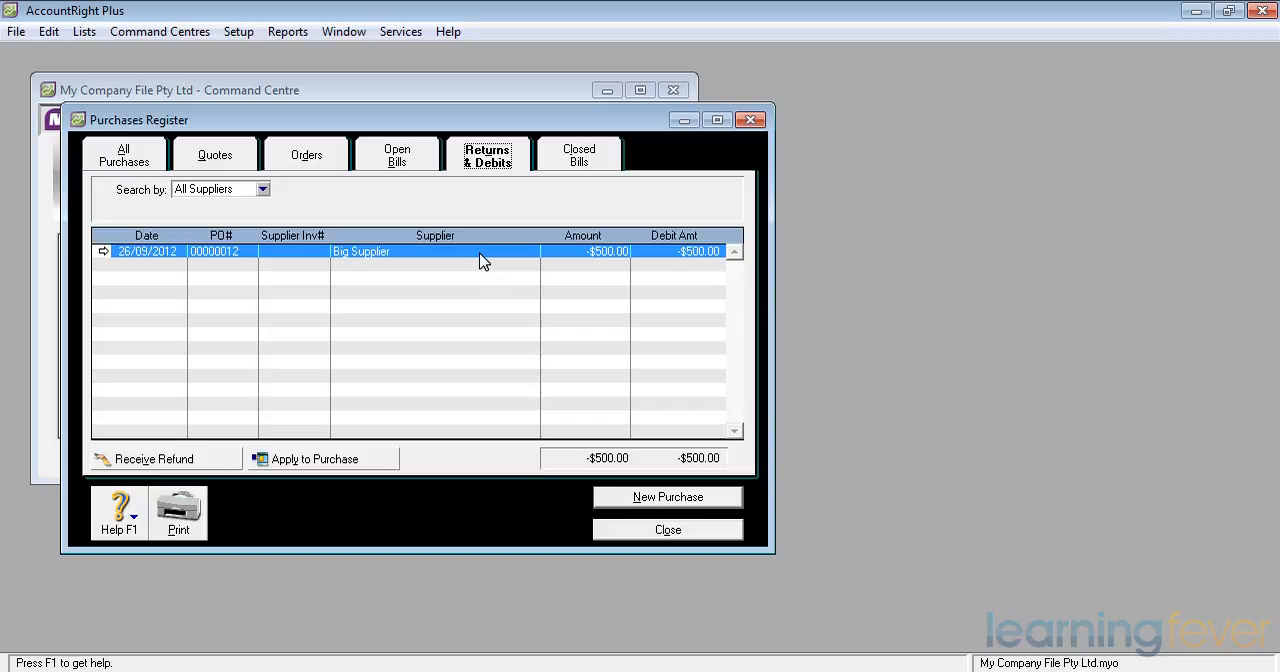
mouse_move(335, 470)
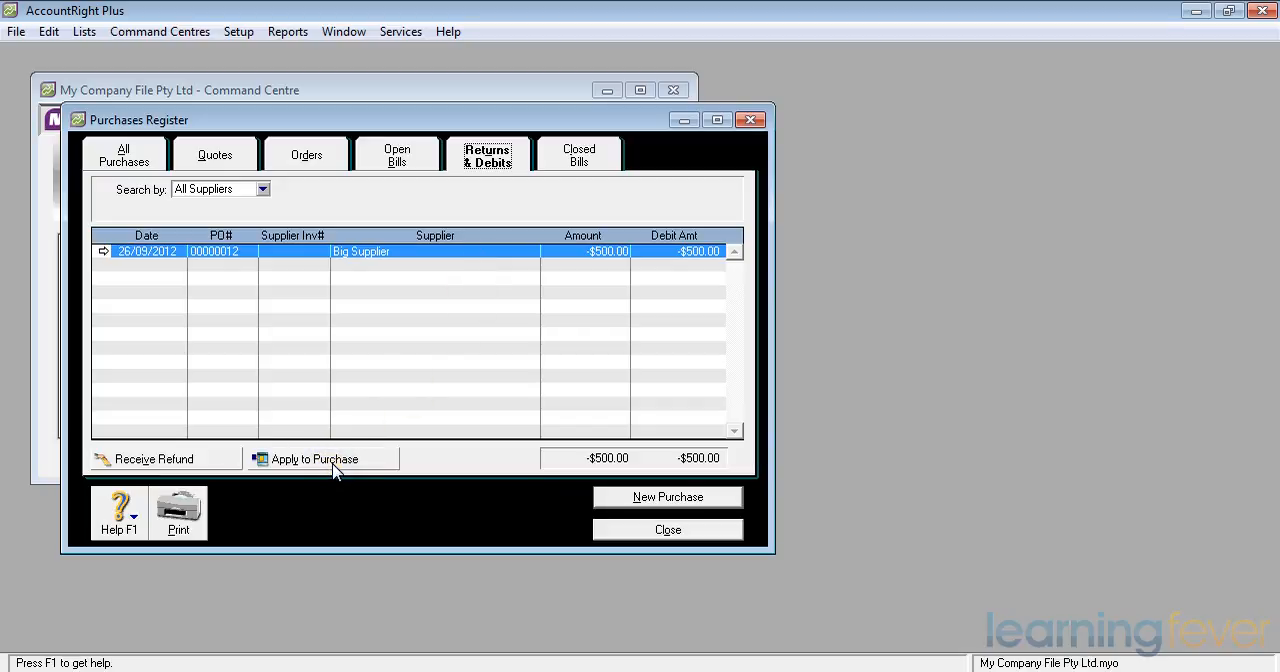
- Apply $500.00 of the debit to bill BS0012 and record the settlement
click(312, 459)
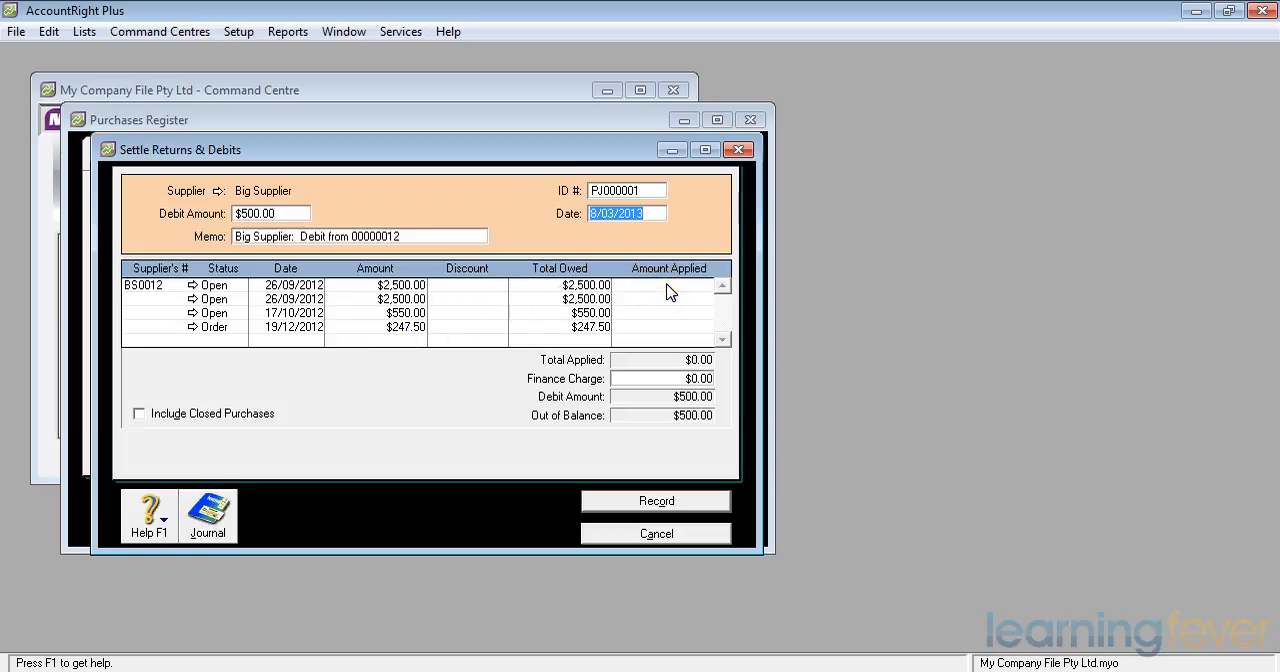
click(690, 285)
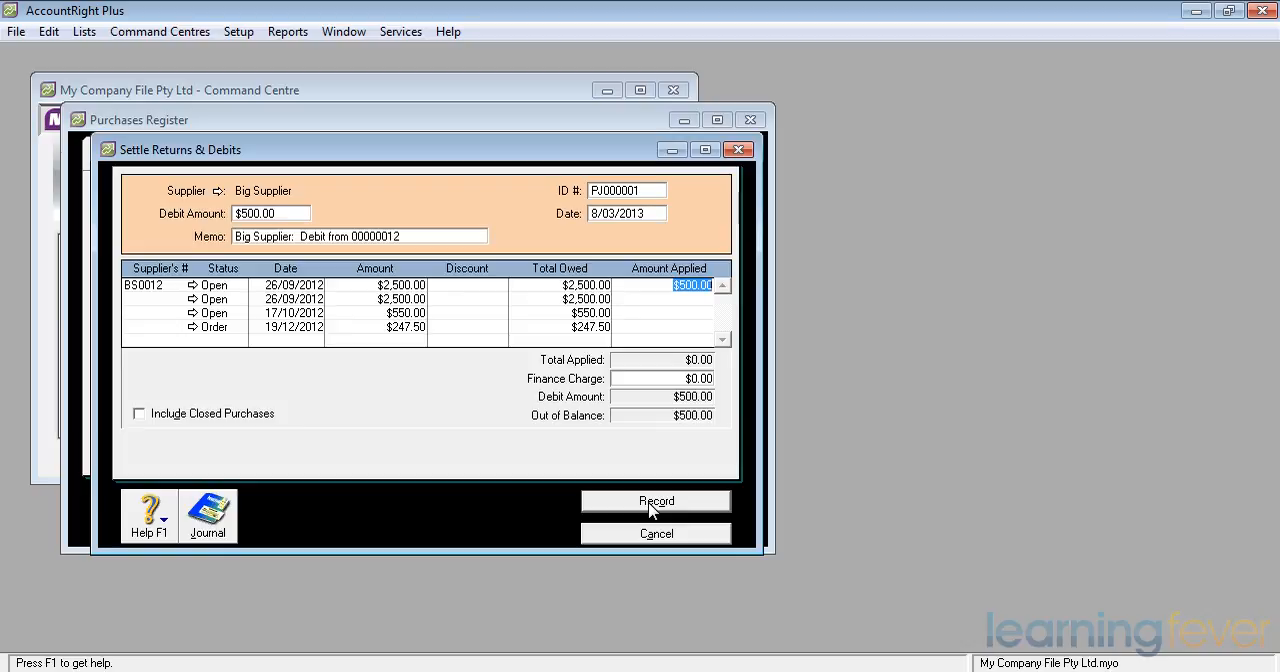
click(656, 501)
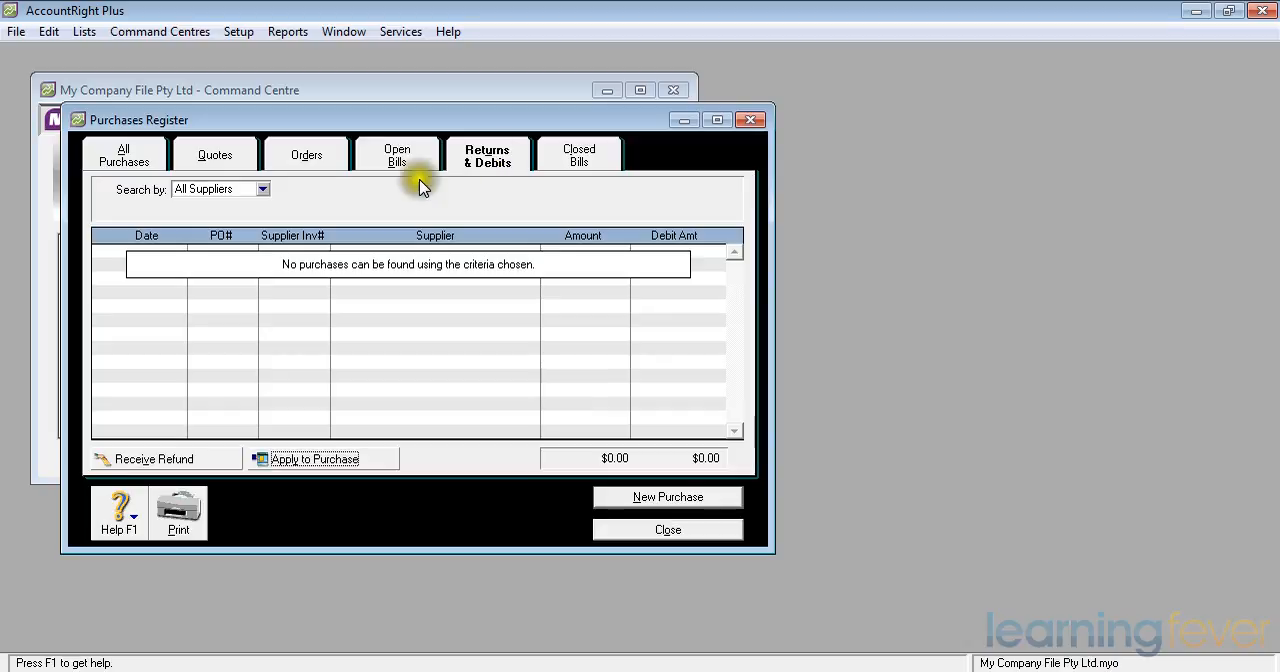
- Review All Purchases: BS0012 now owes $2,000.00 and debit 00000012 is closed
click(123, 154)
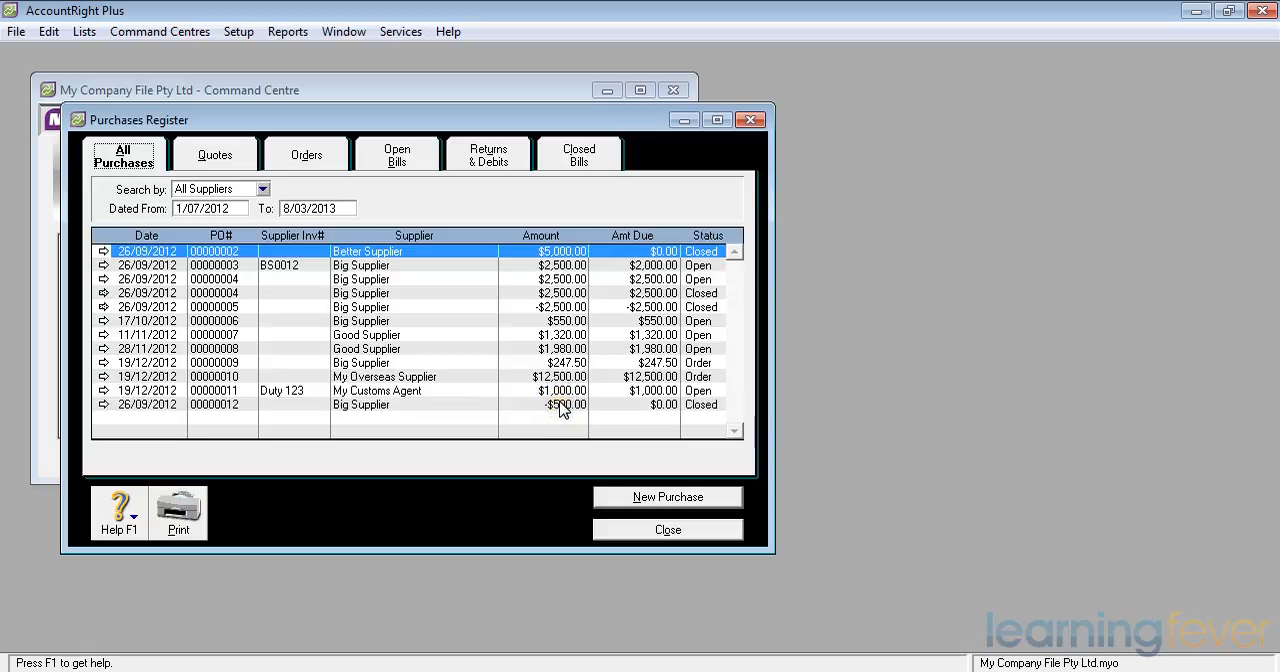
mouse_move(640, 410)
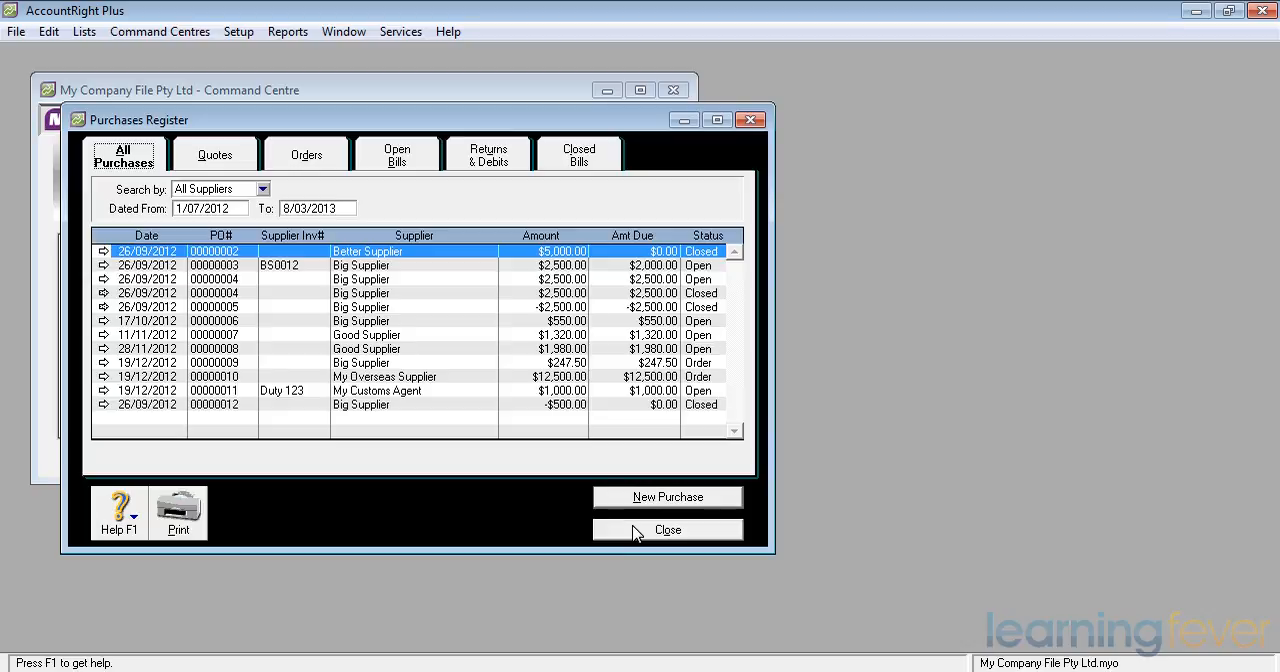
mouse_move(603, 497)
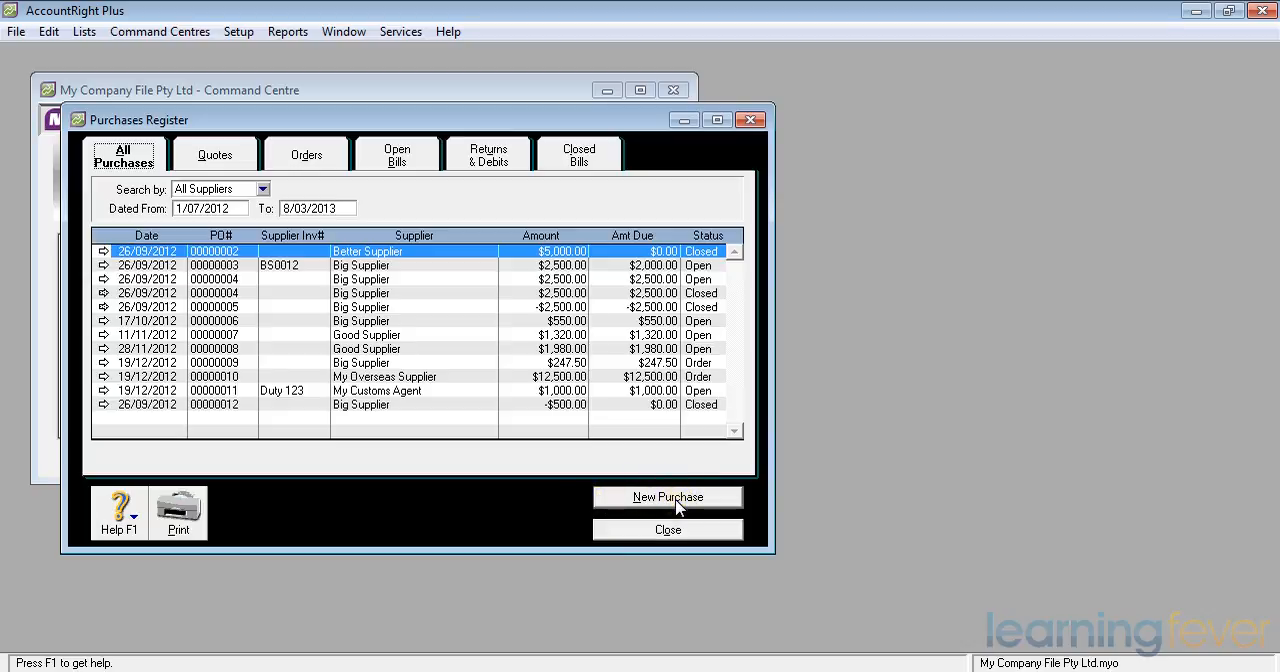
- Start a new purchase and switch its form to the Service layout
click(667, 497)
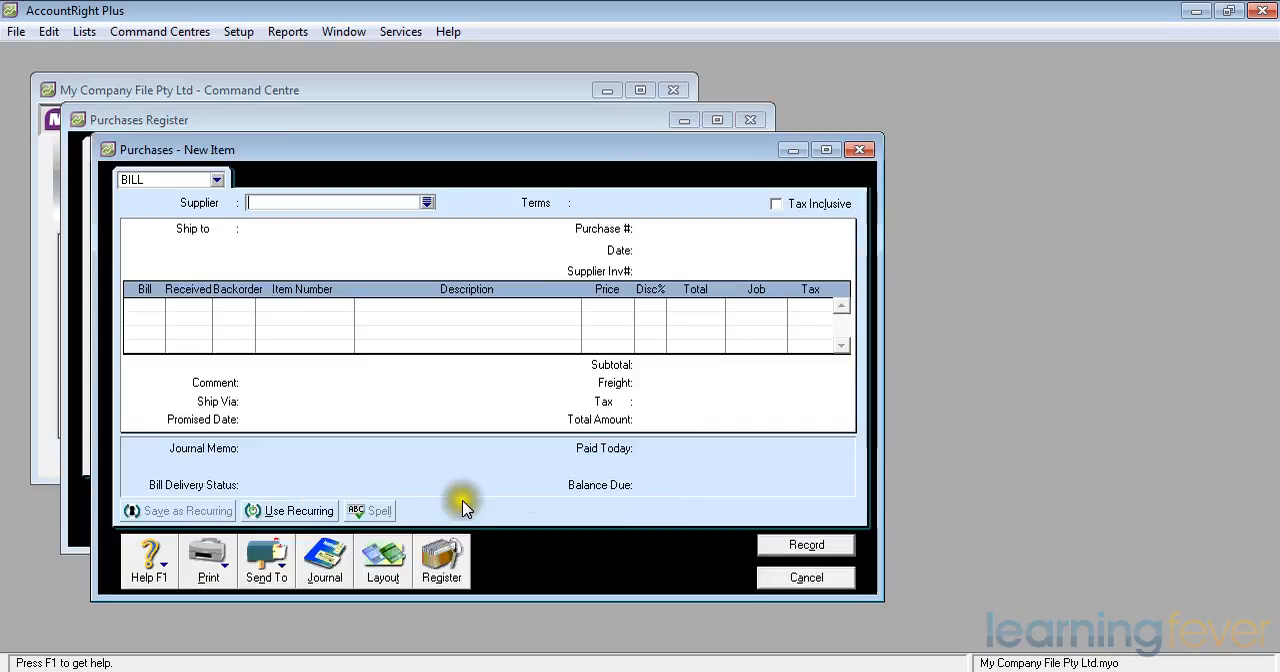
click(382, 560)
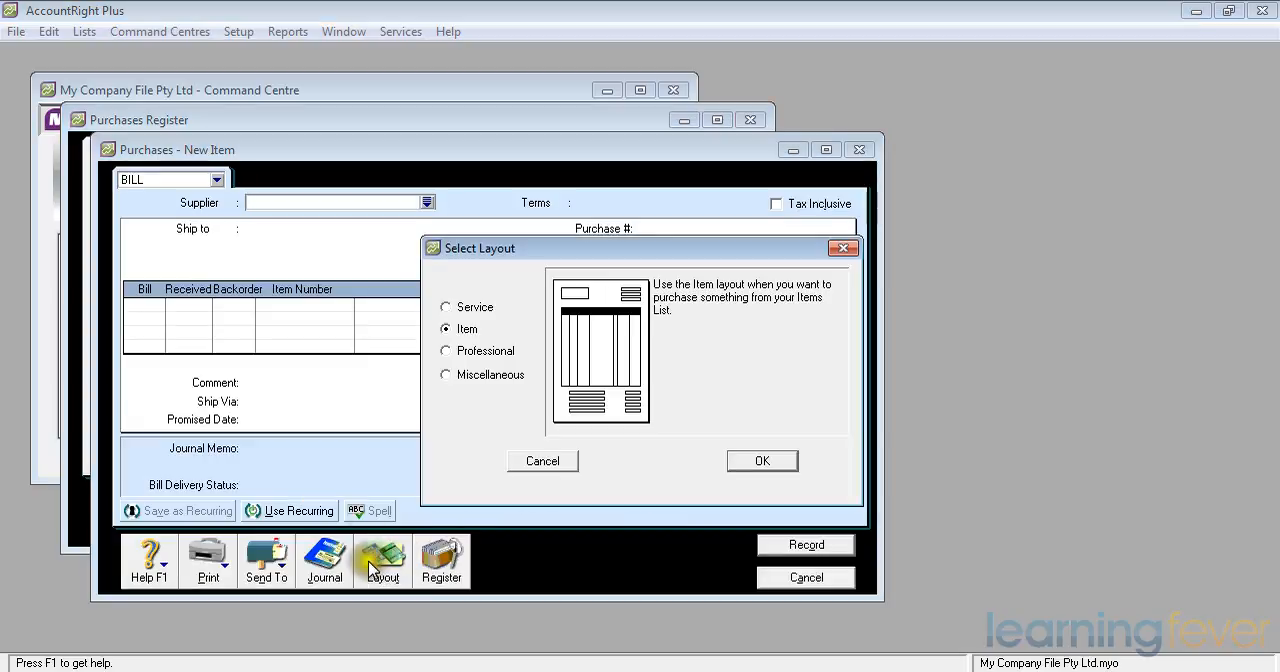
click(446, 307)
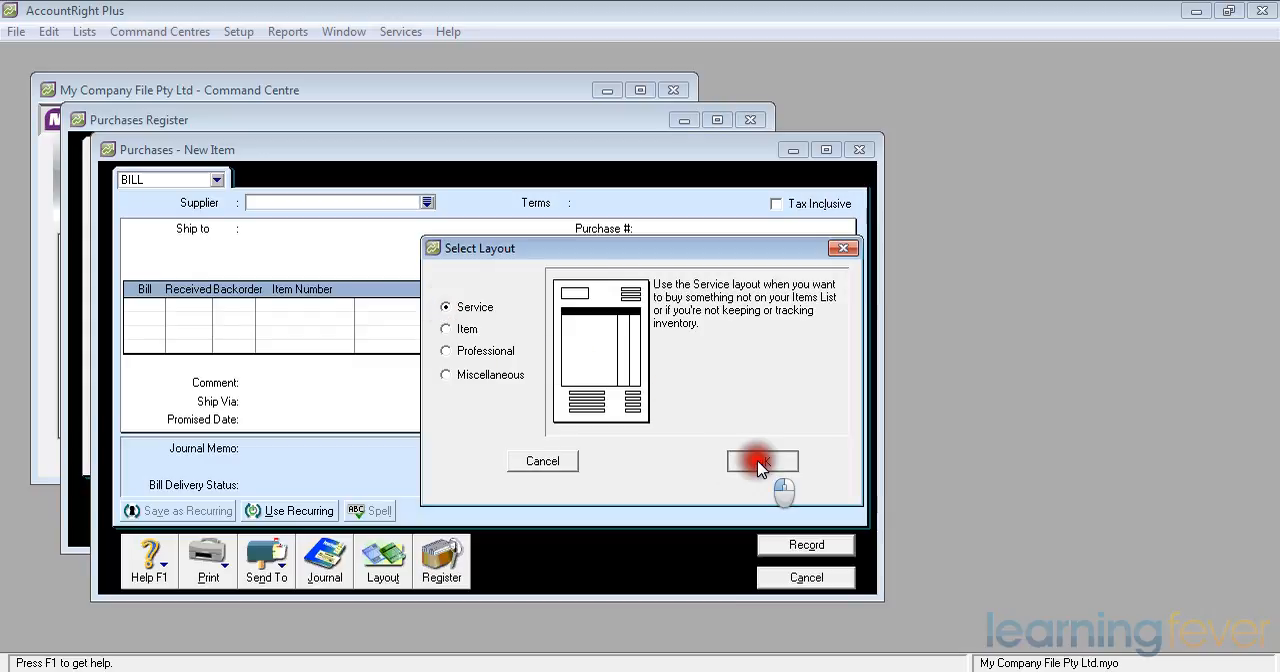
click(762, 461)
text(Big Supplier)
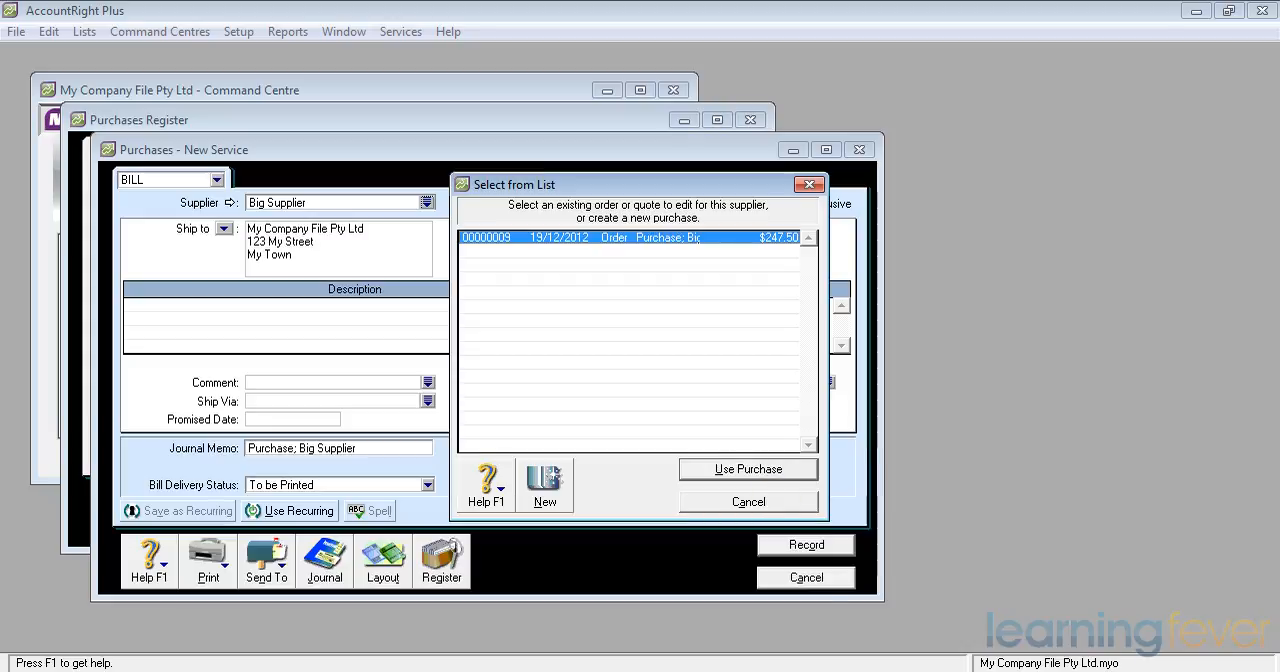
mouse_move(1144, 388)
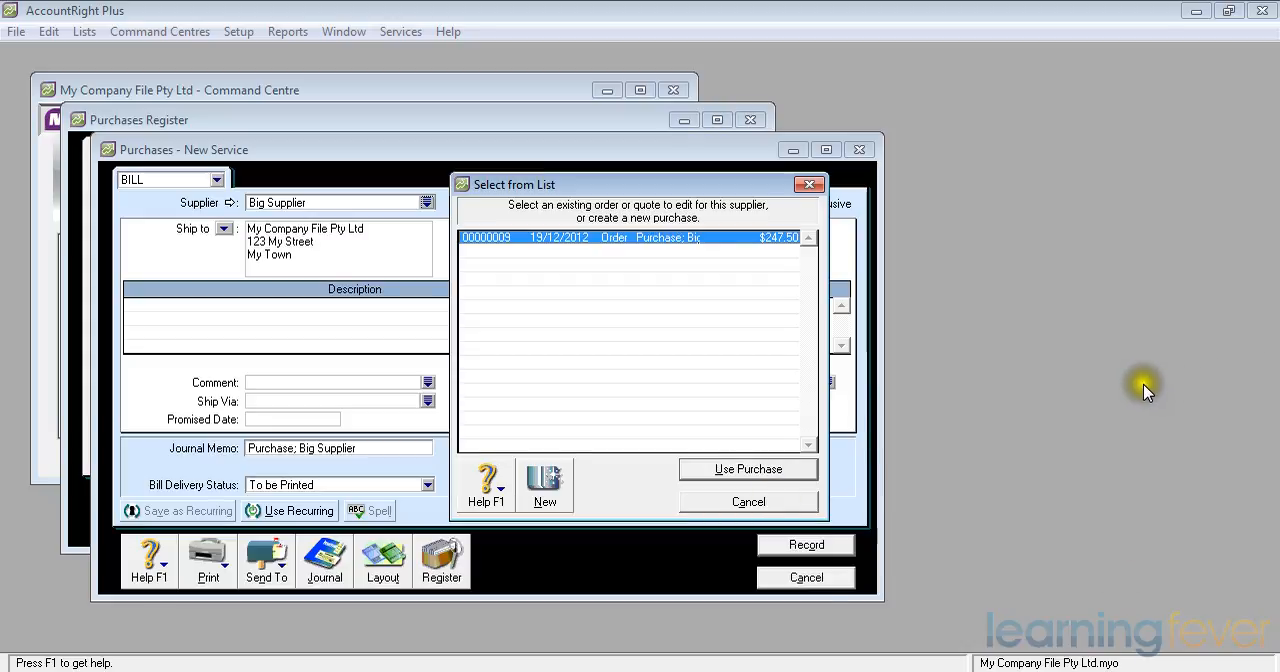
- Make bill 00000013 for Big Supplier, declining existing order 00000009
click(748, 501)
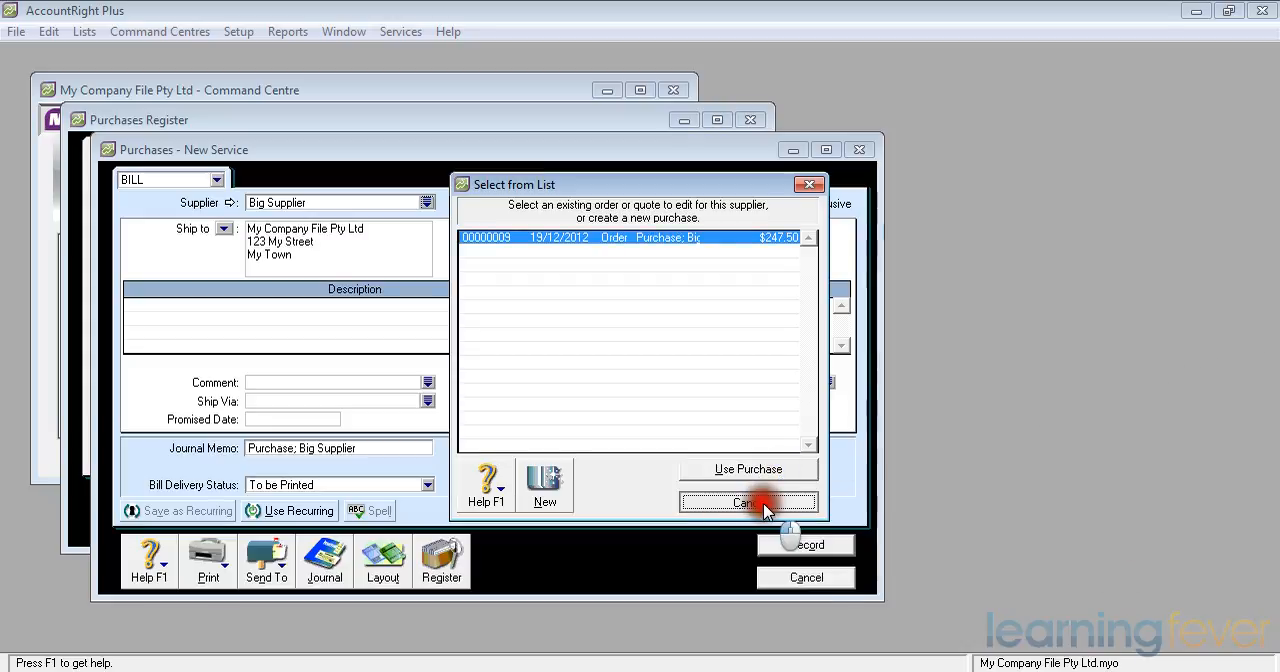
click(748, 501)
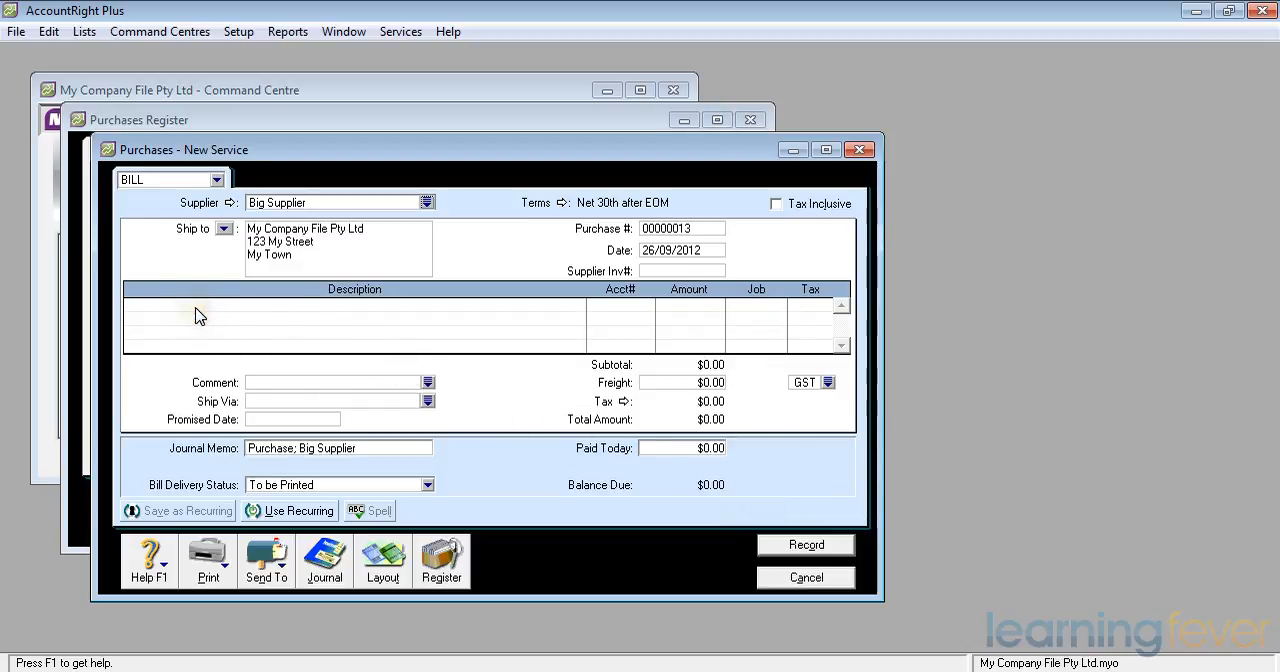
- Add a 'Loyalty Discount' line assigned to account 5-1020 Materials
text(Loyalty Discount)
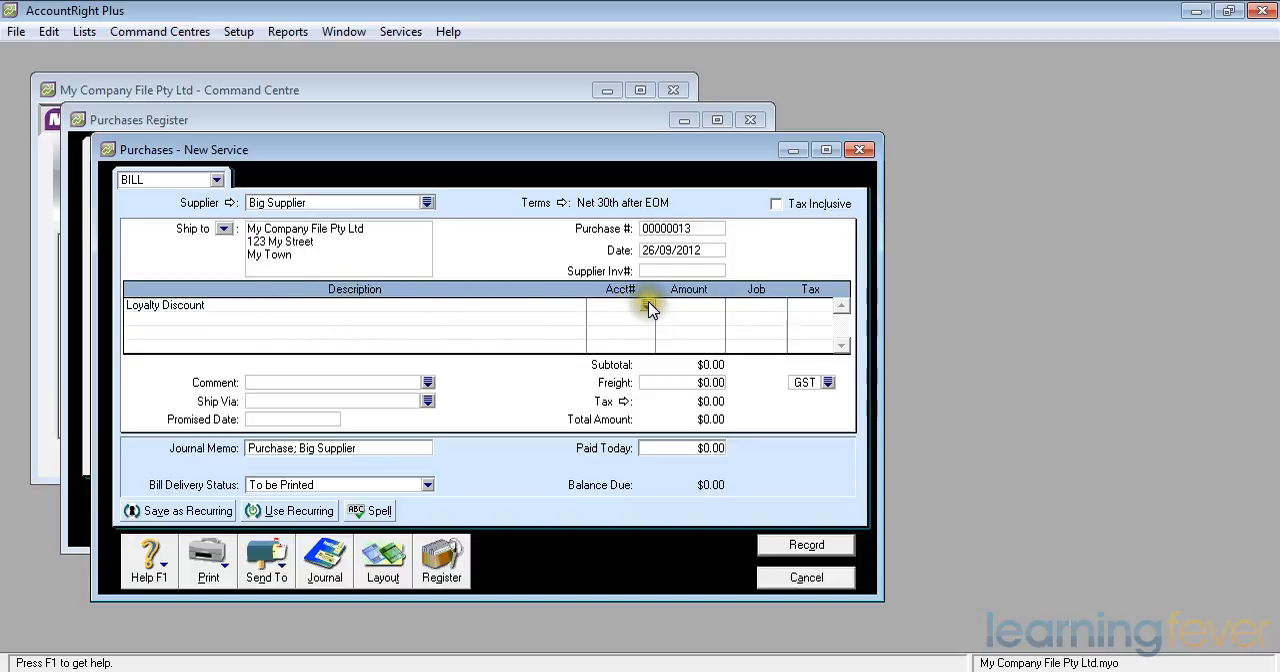
click(648, 305)
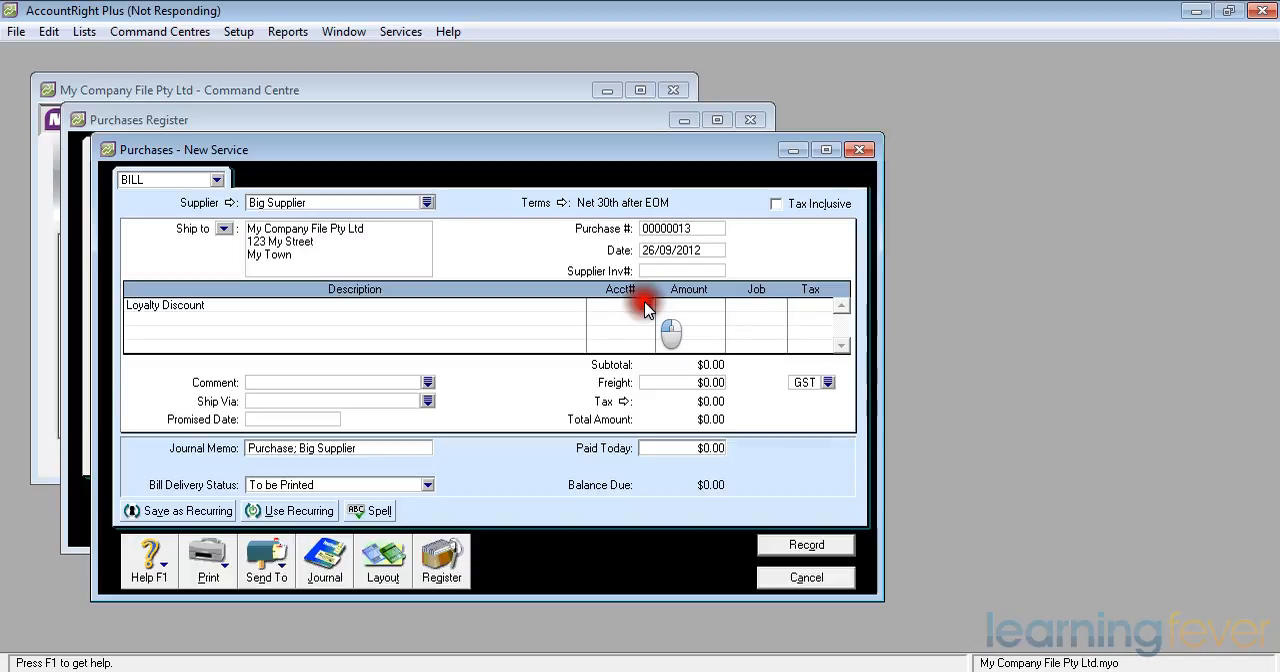
click(620, 305)
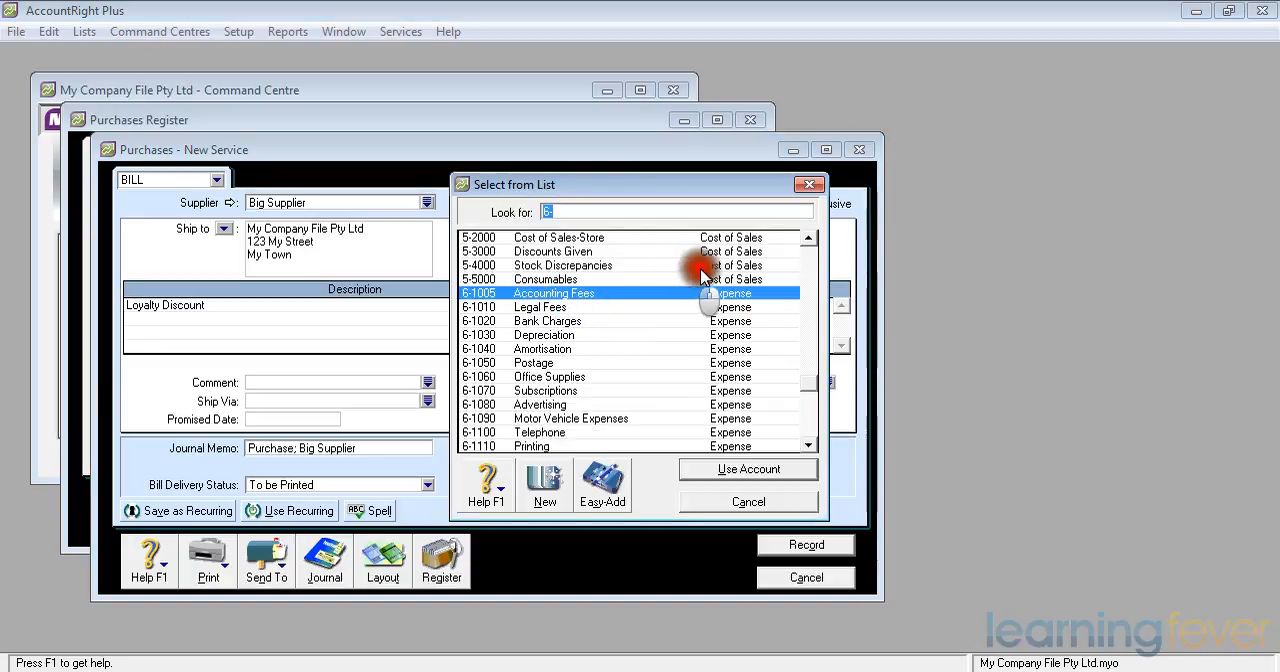
click(808, 239)
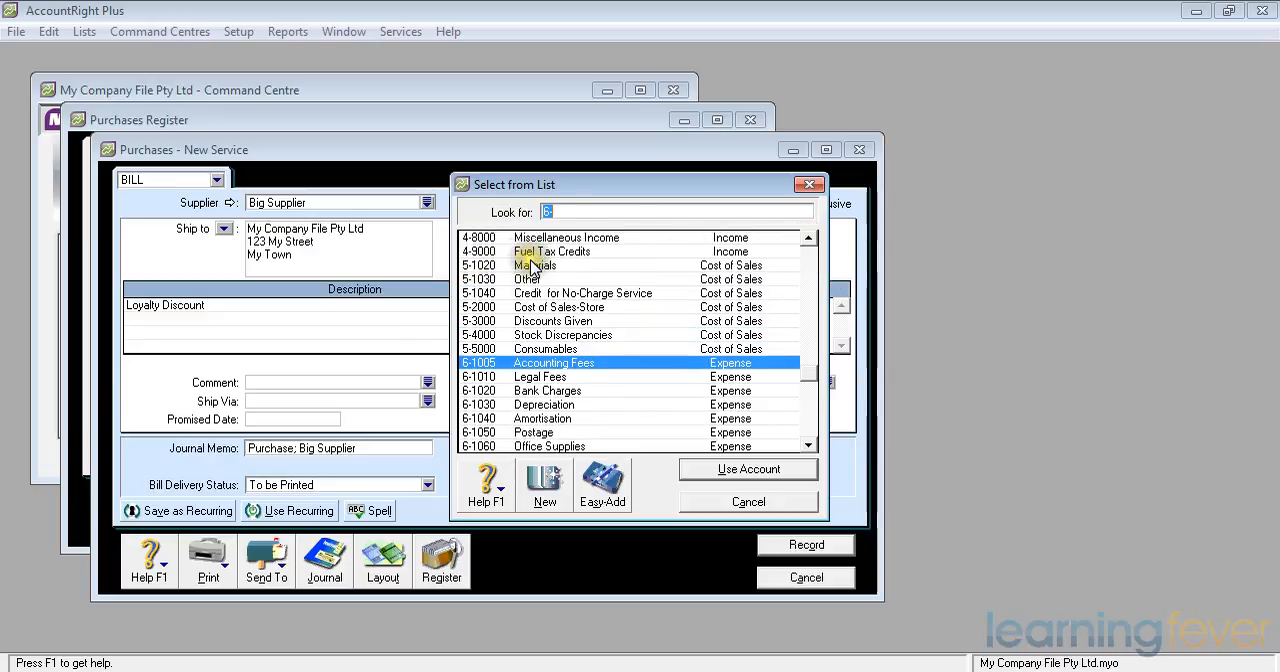
text(5-1020)
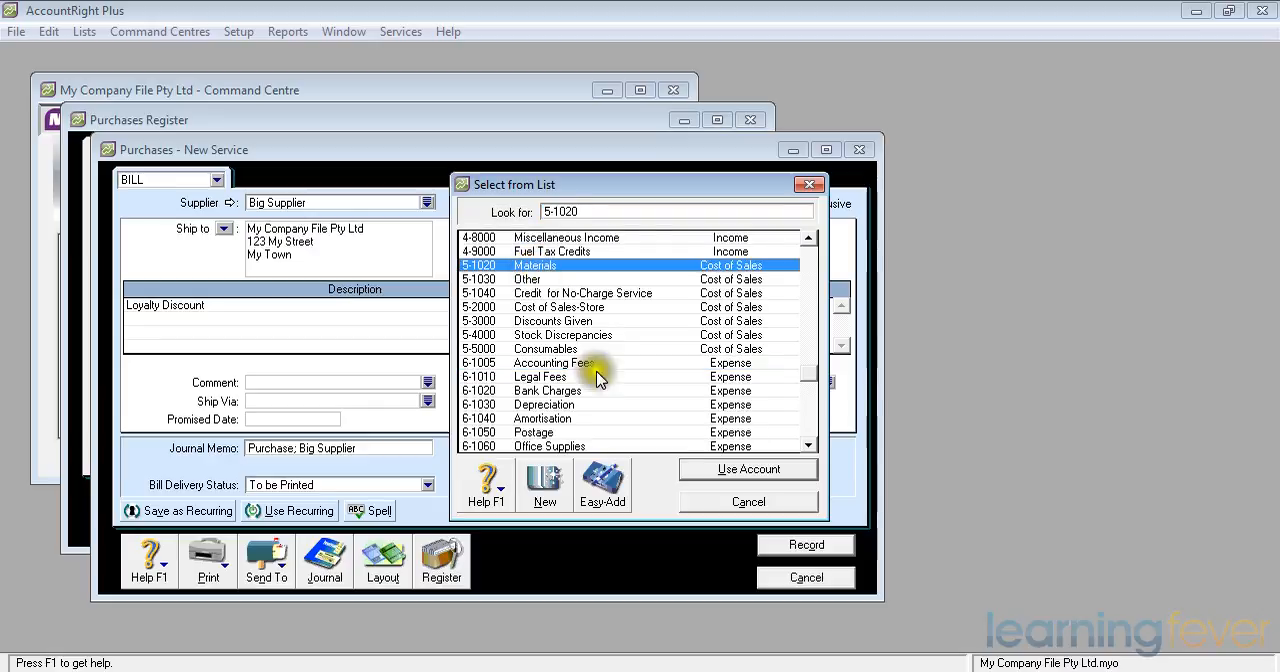
click(748, 469)
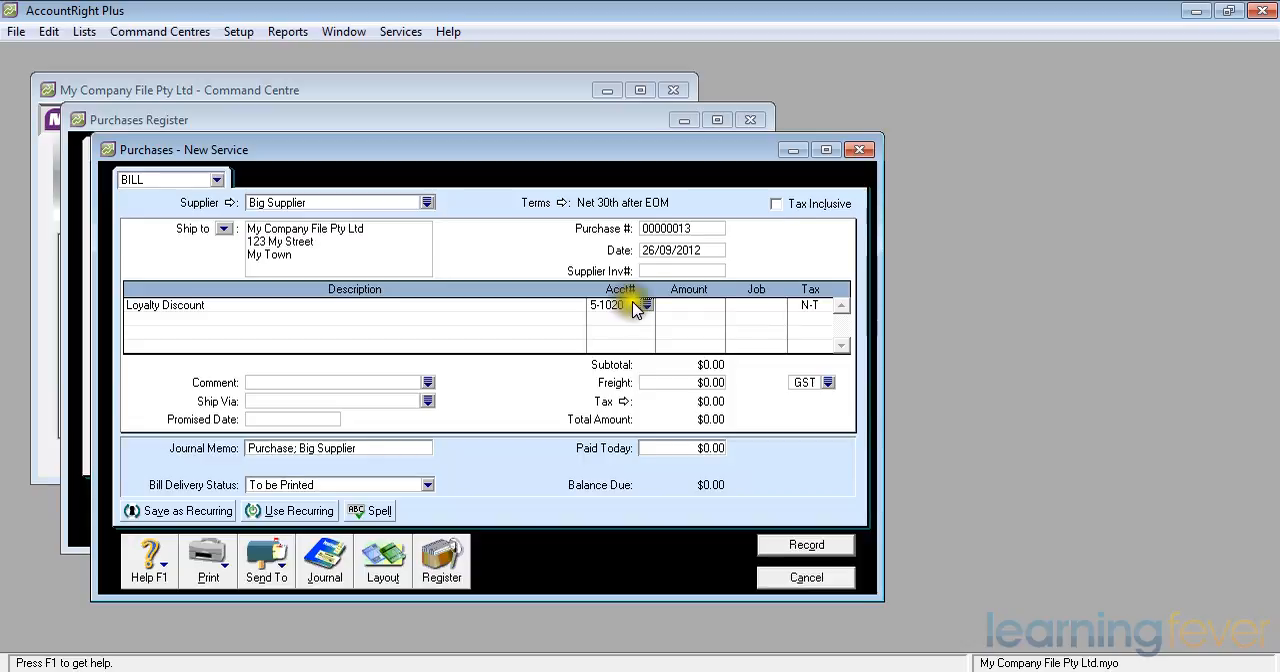
mouse_move(683, 311)
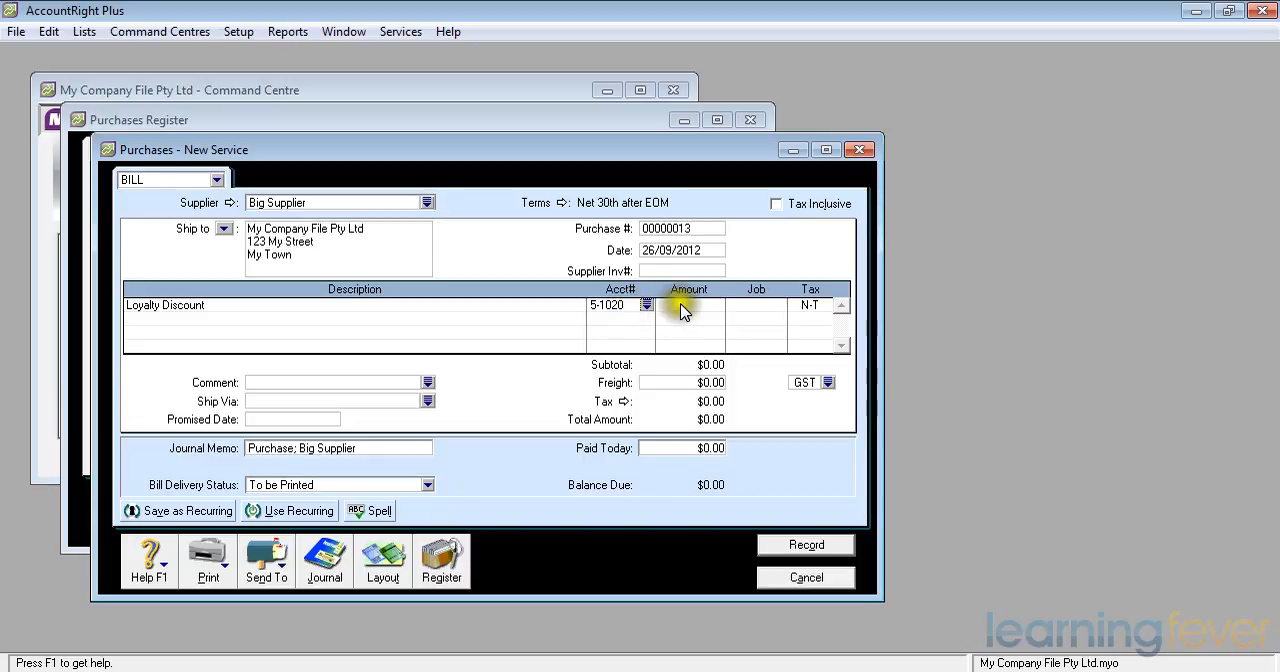
click(690, 305)
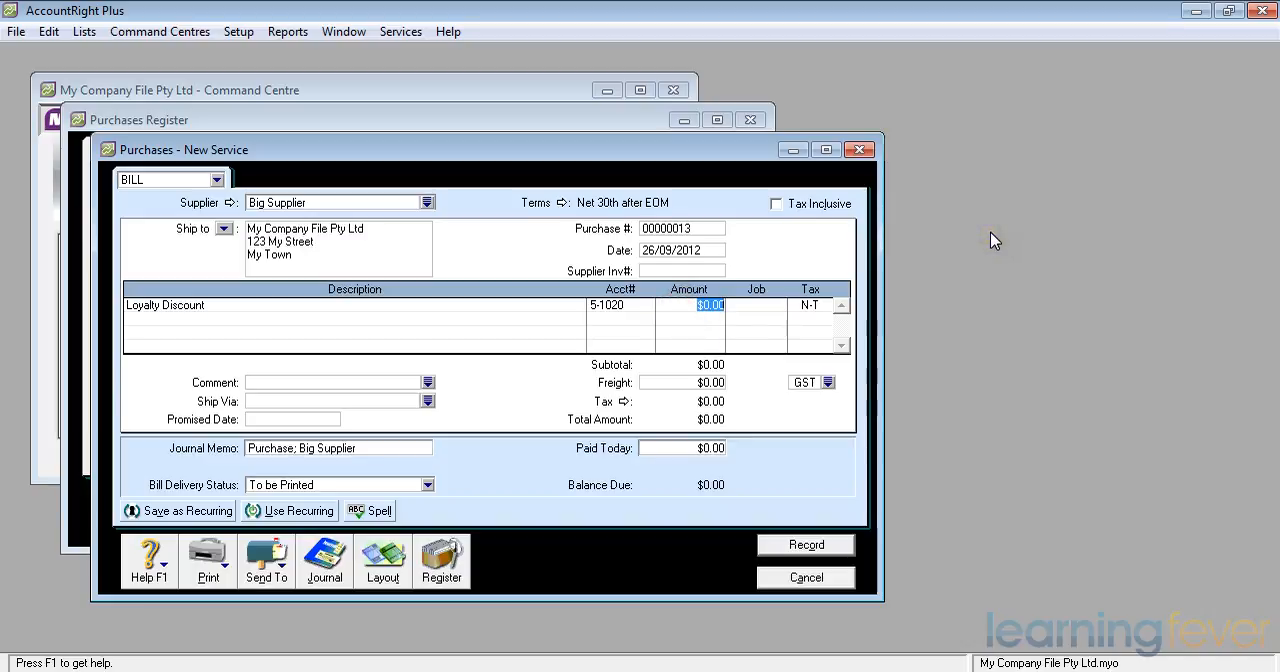
- Record Big Supplier's -$100.00 Loyalty Discount debit as bill 00000013 and close the purchase form
text(-10)
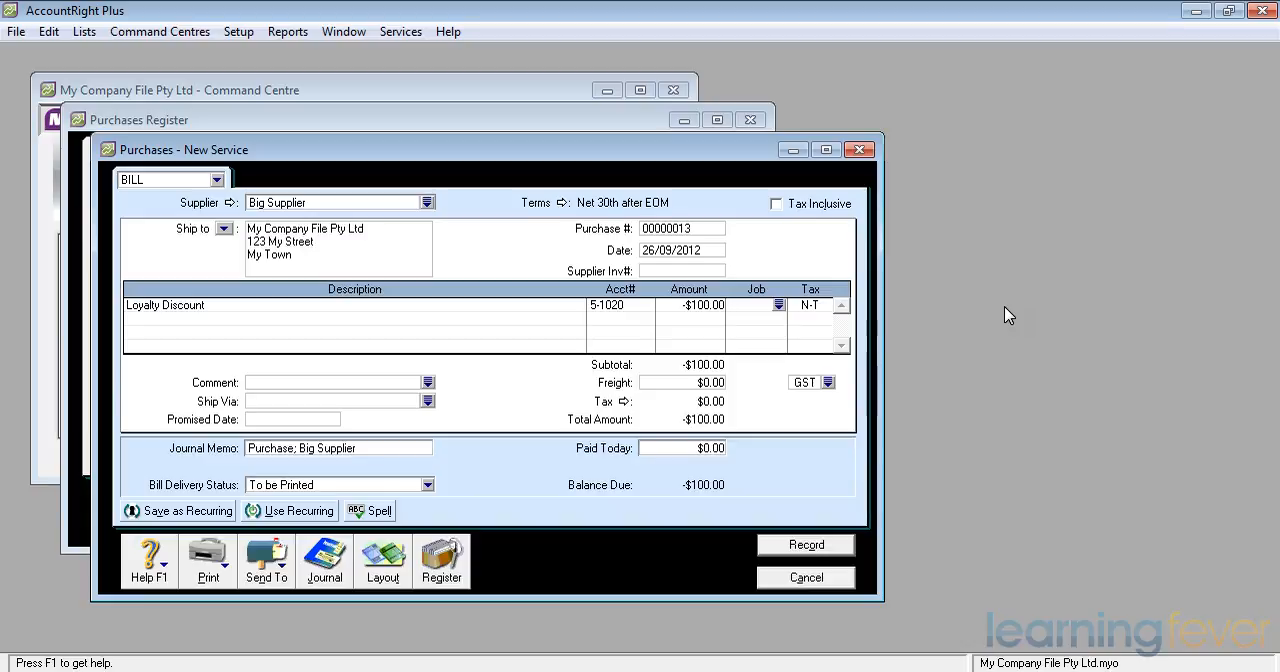
mouse_move(1004, 341)
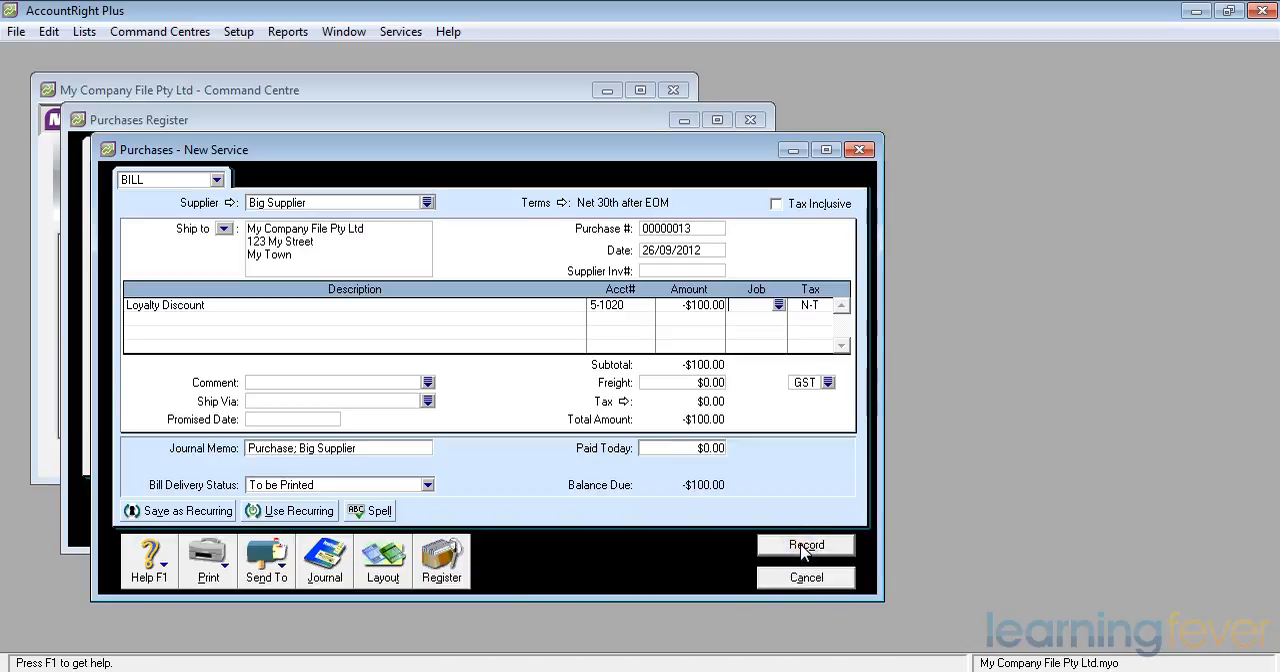
click(805, 545)
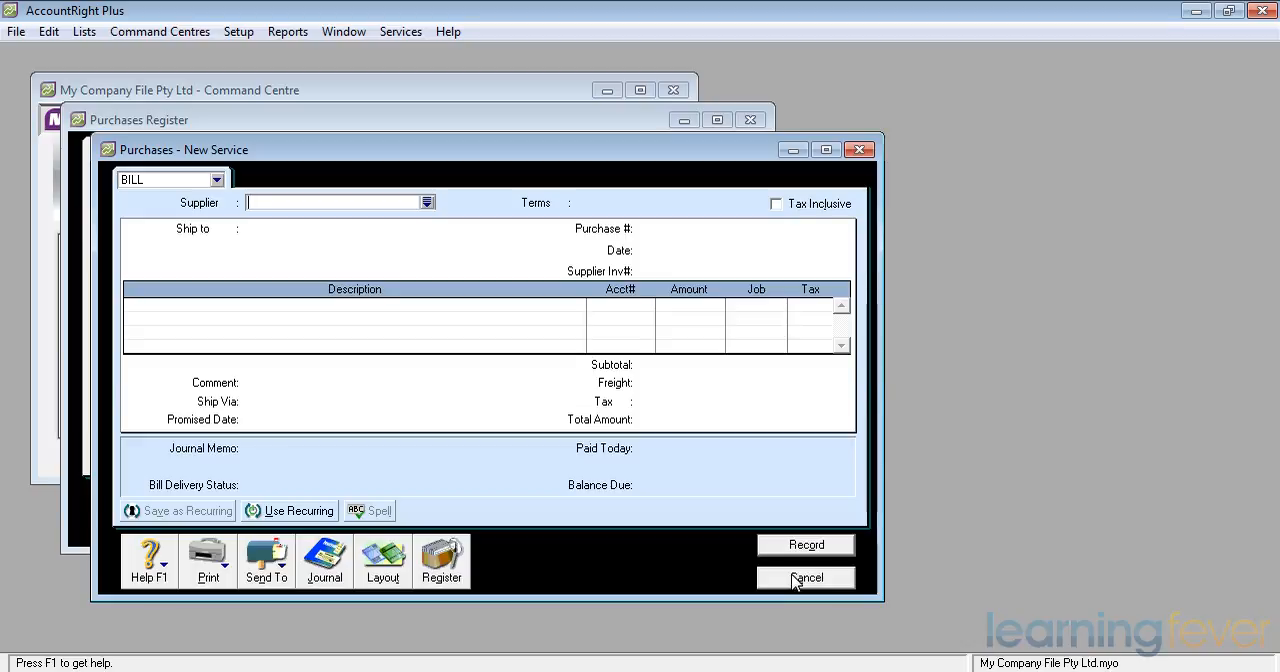
click(805, 578)
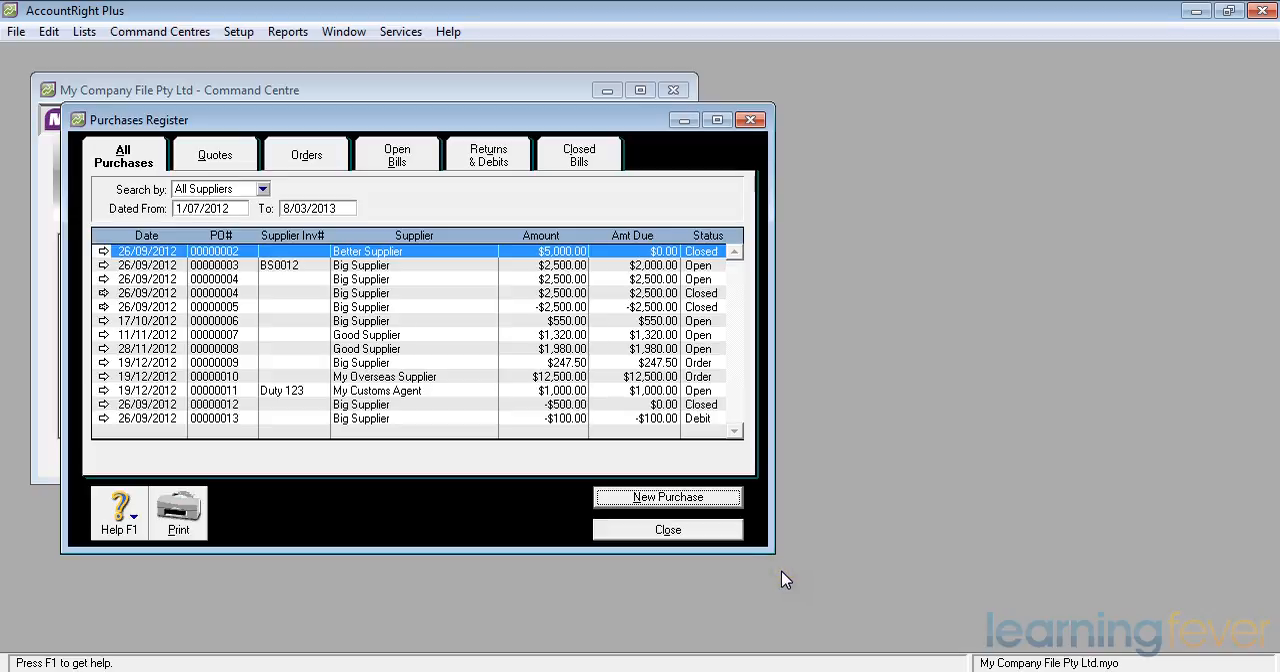
mouse_move(770, 570)
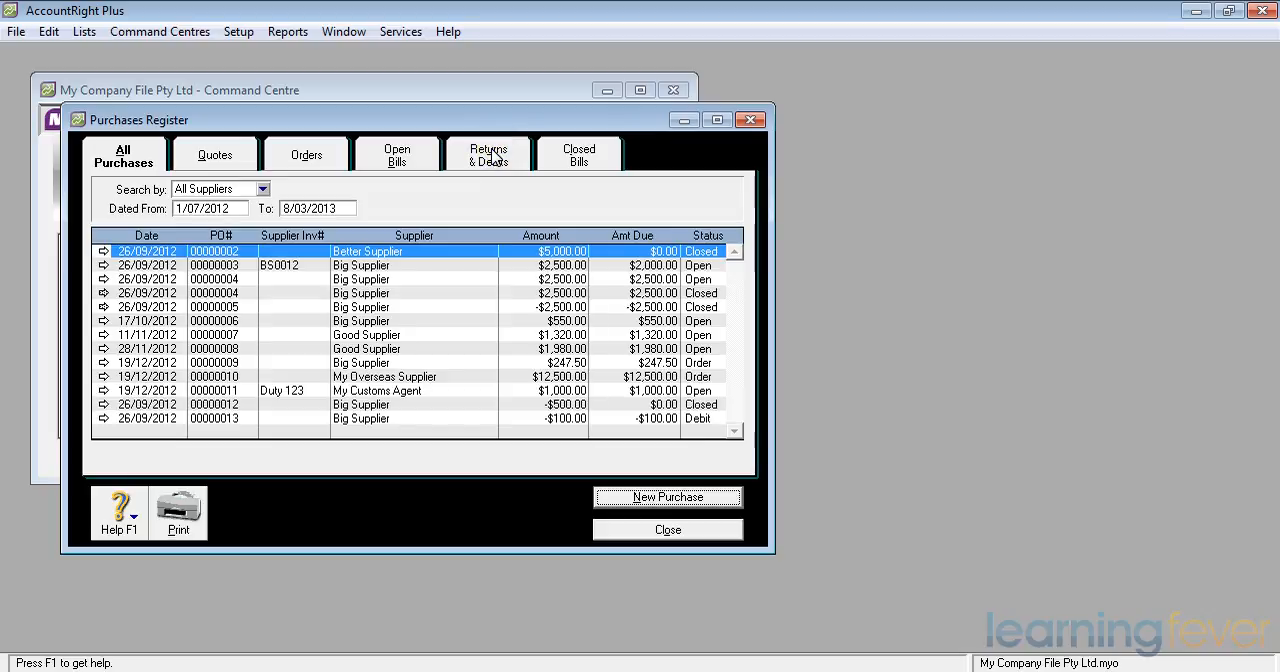
- Start a refund for Big Supplier's $100.00 debit from purchase 00000013 under Returns & Debits
click(488, 154)
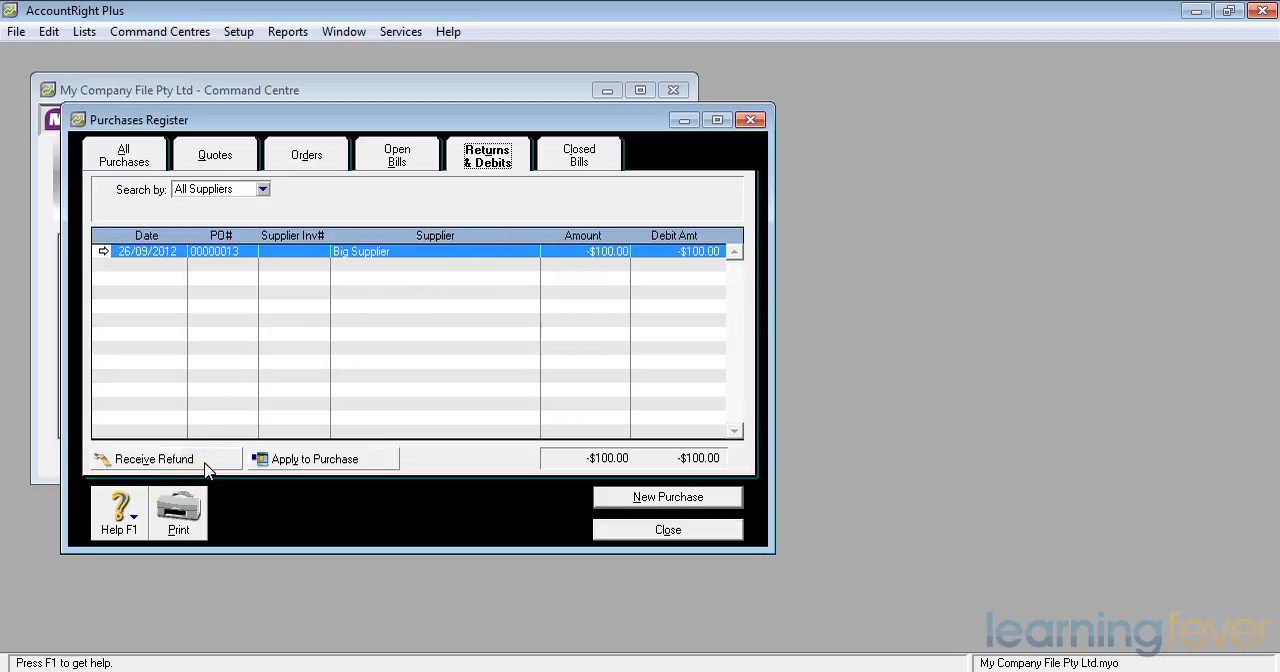
click(152, 458)
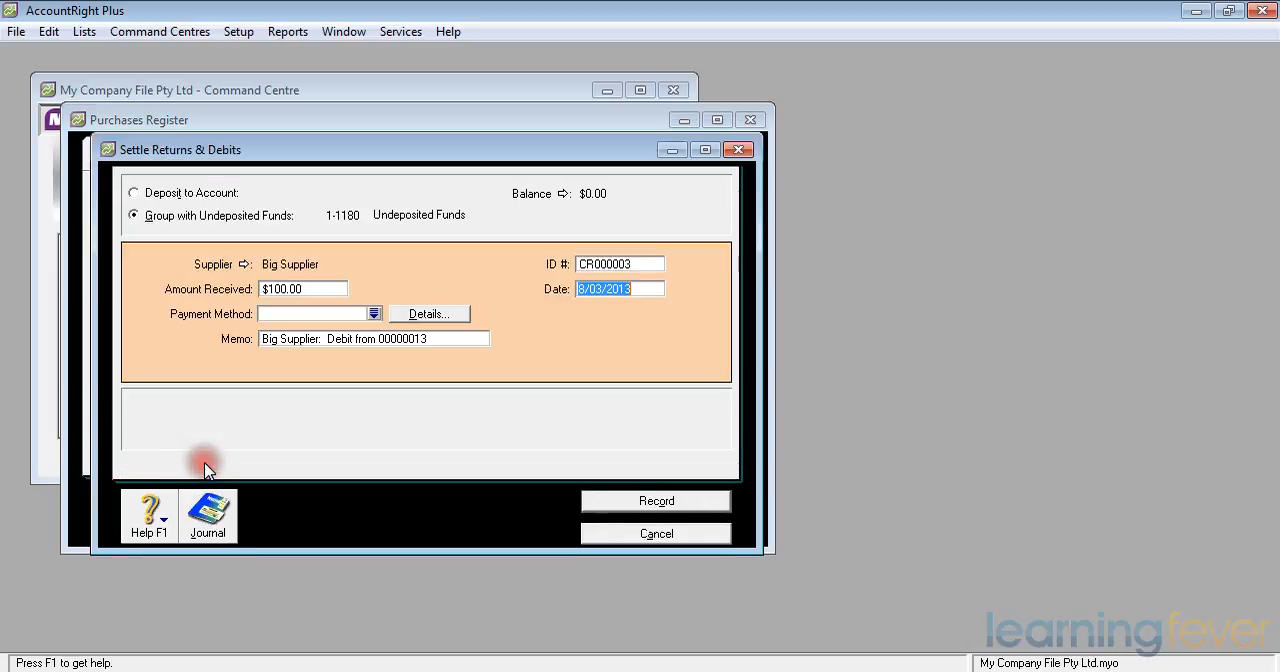
mouse_move(202, 273)
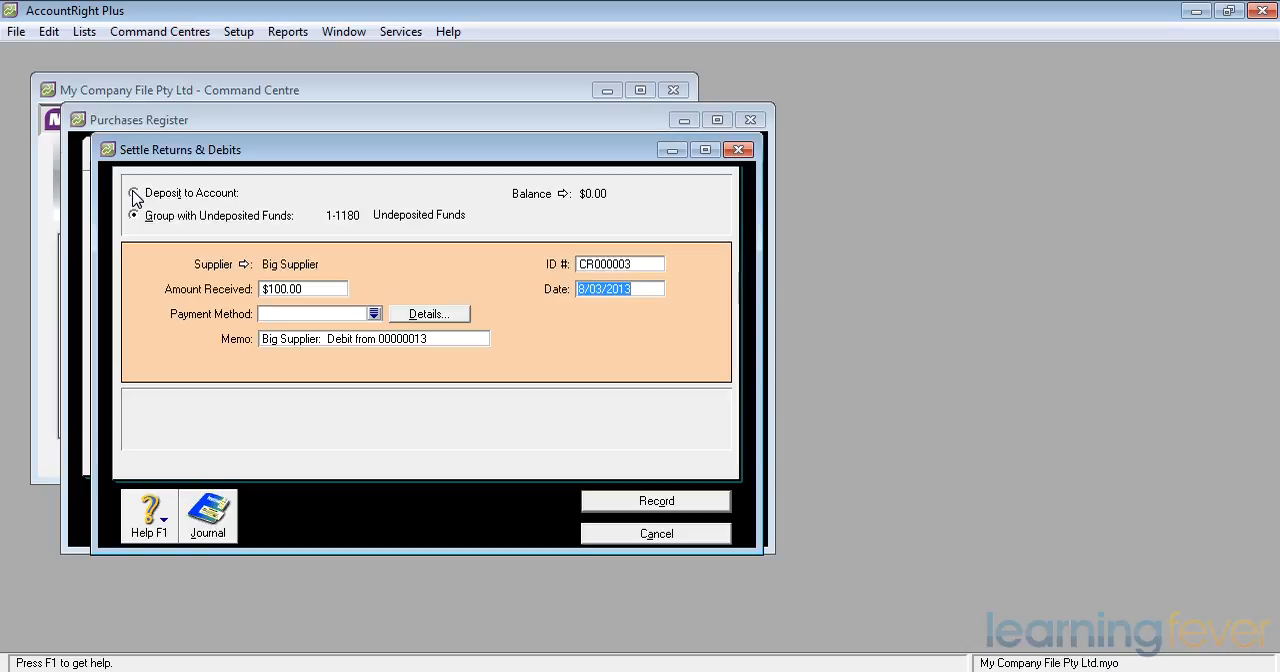
- Deposit the $100.00 refund into Cheque Account 1-1110 and record it
click(134, 193)
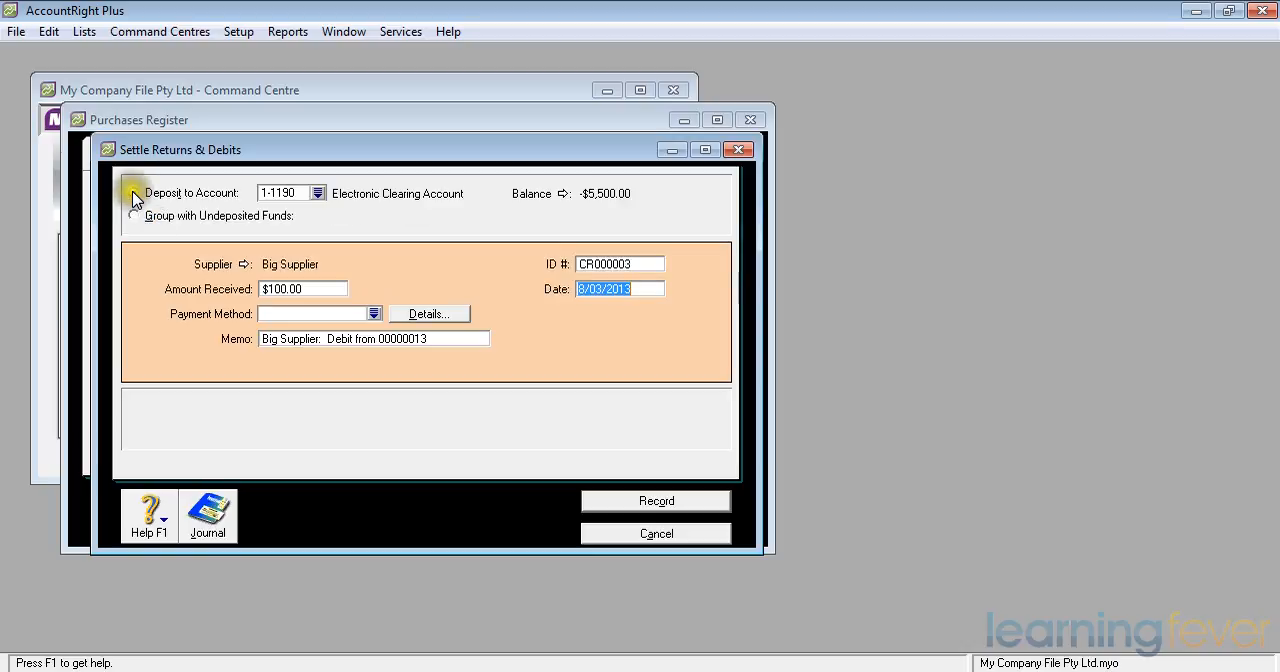
click(132, 193)
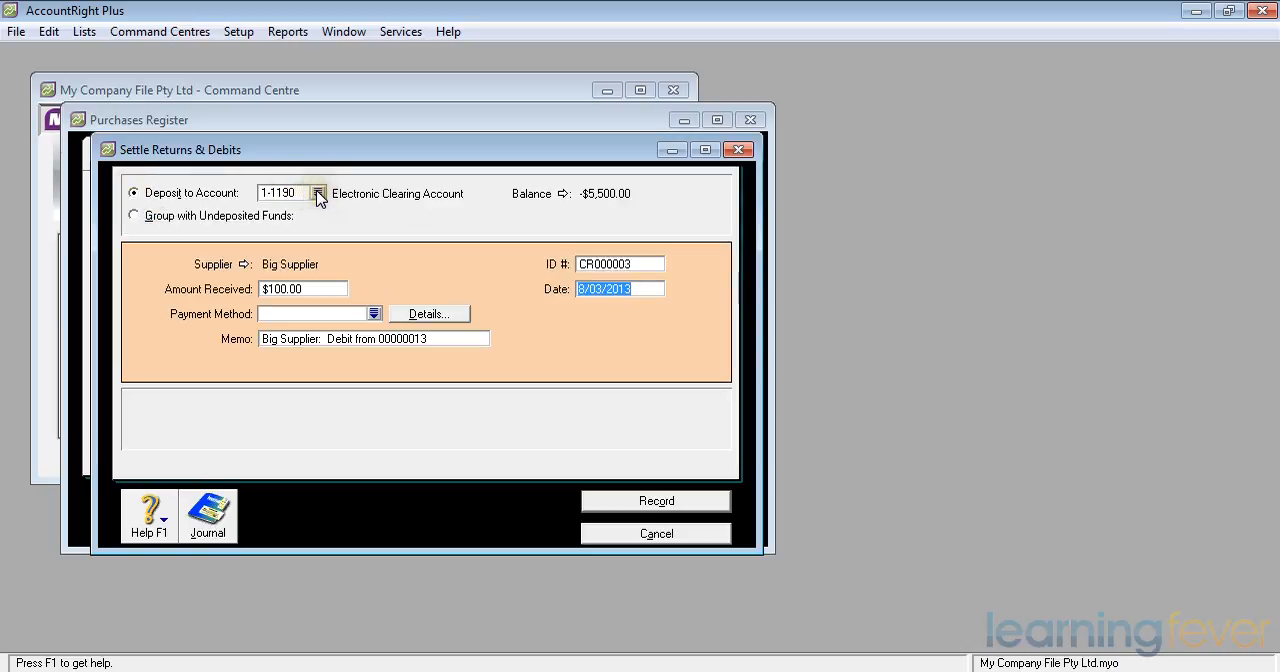
click(318, 192)
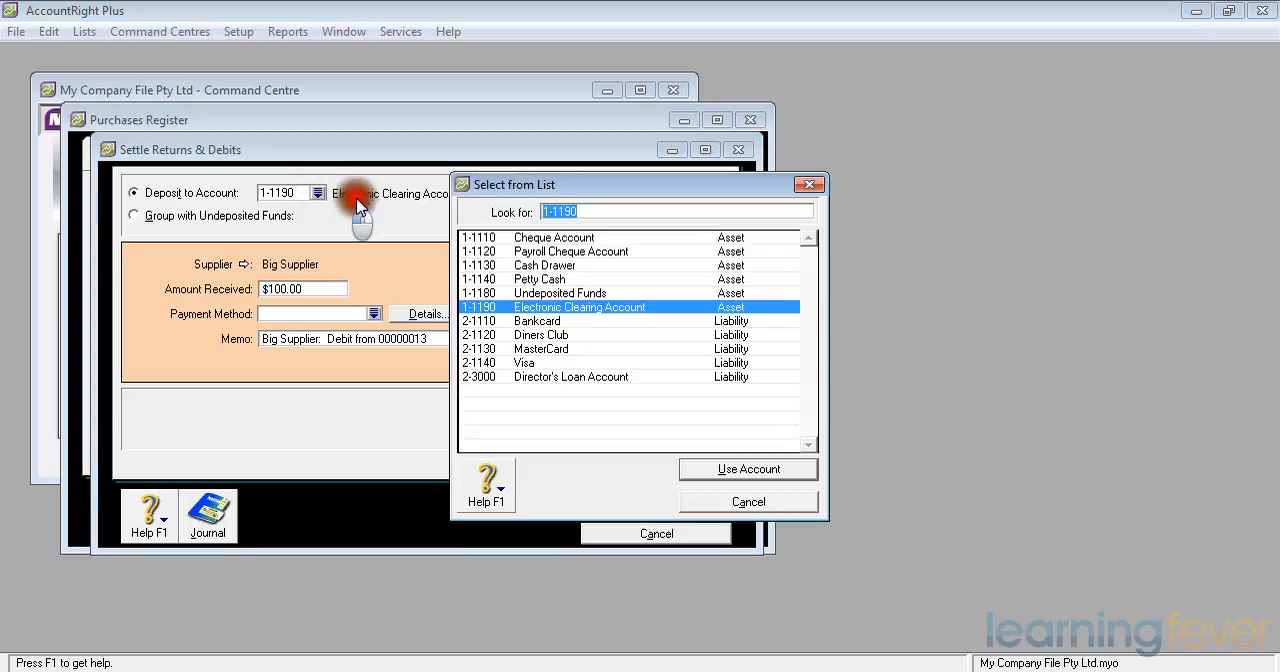
click(554, 237)
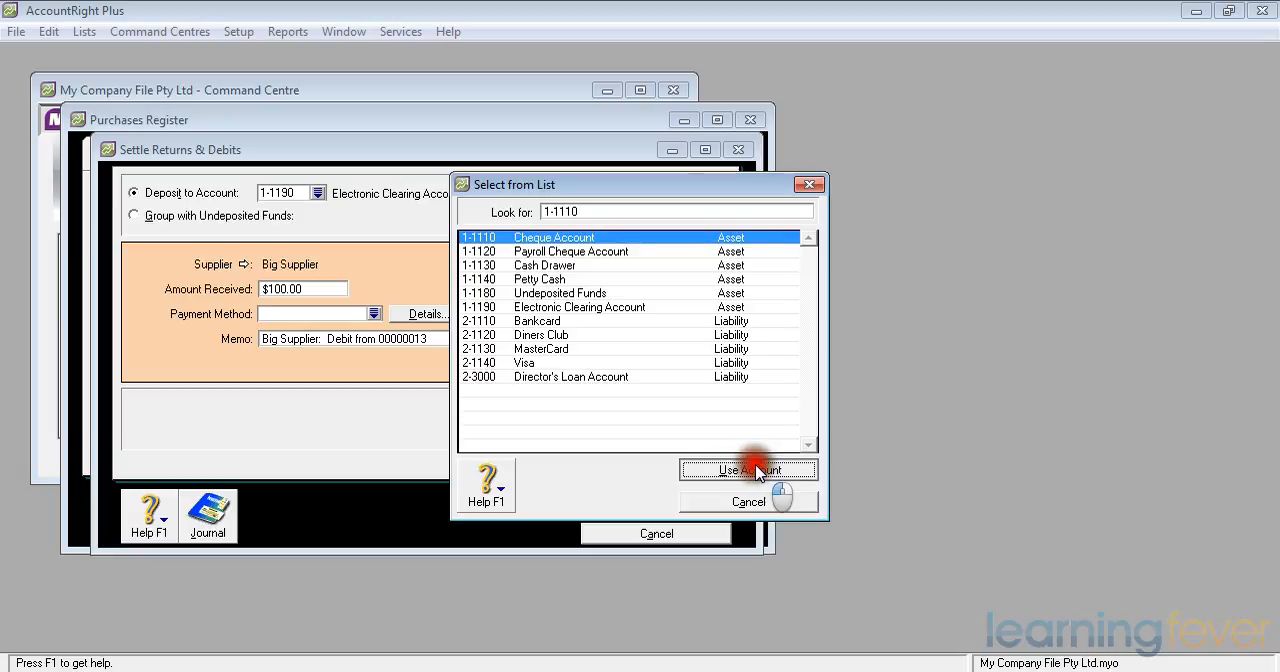
click(748, 470)
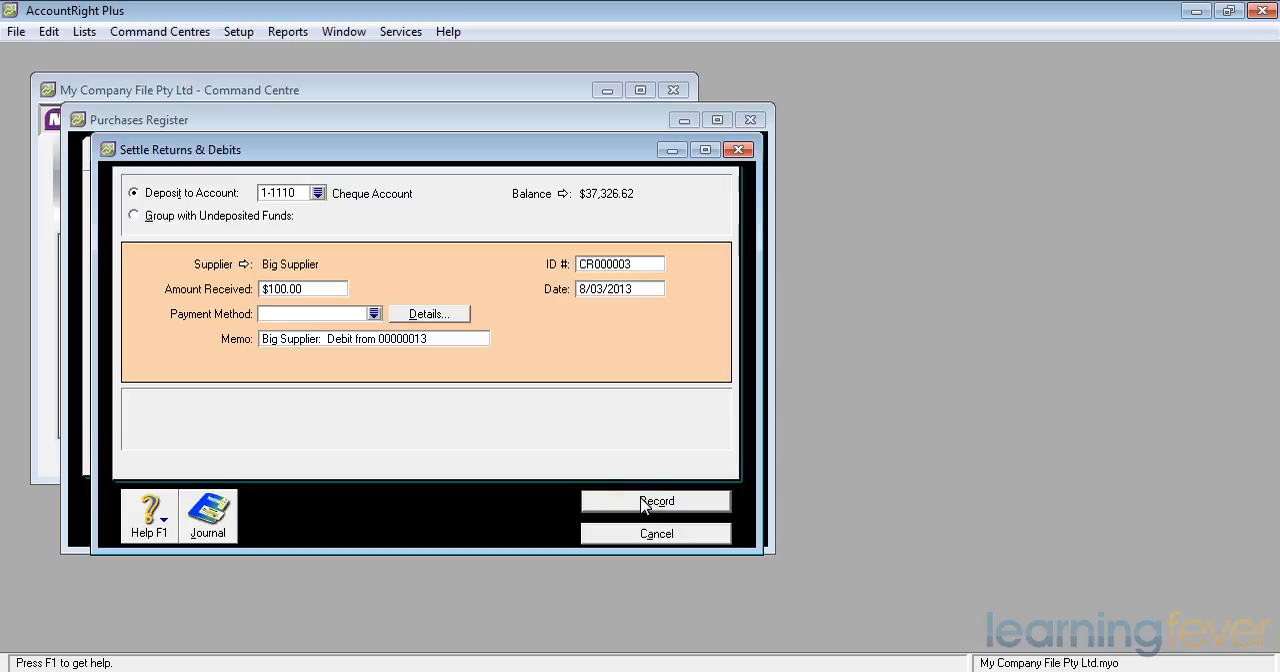
click(655, 501)
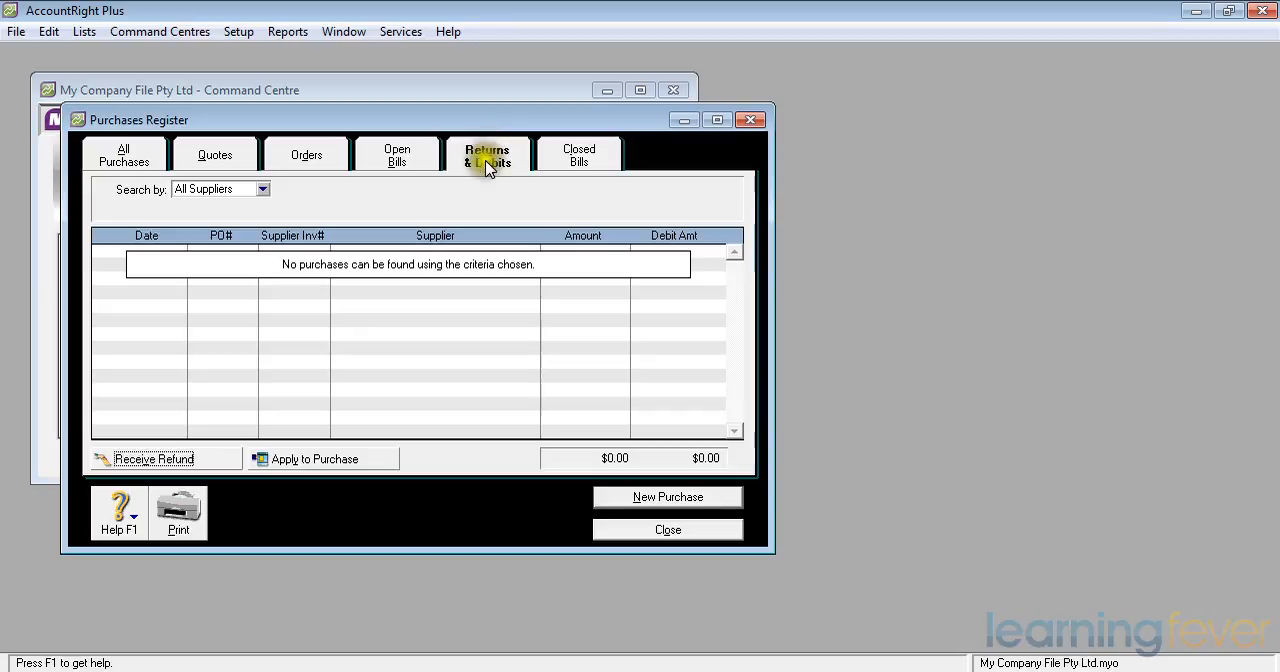
- Check All Purchases to confirm debit 00000013 for -$100.00 is Closed
click(123, 155)
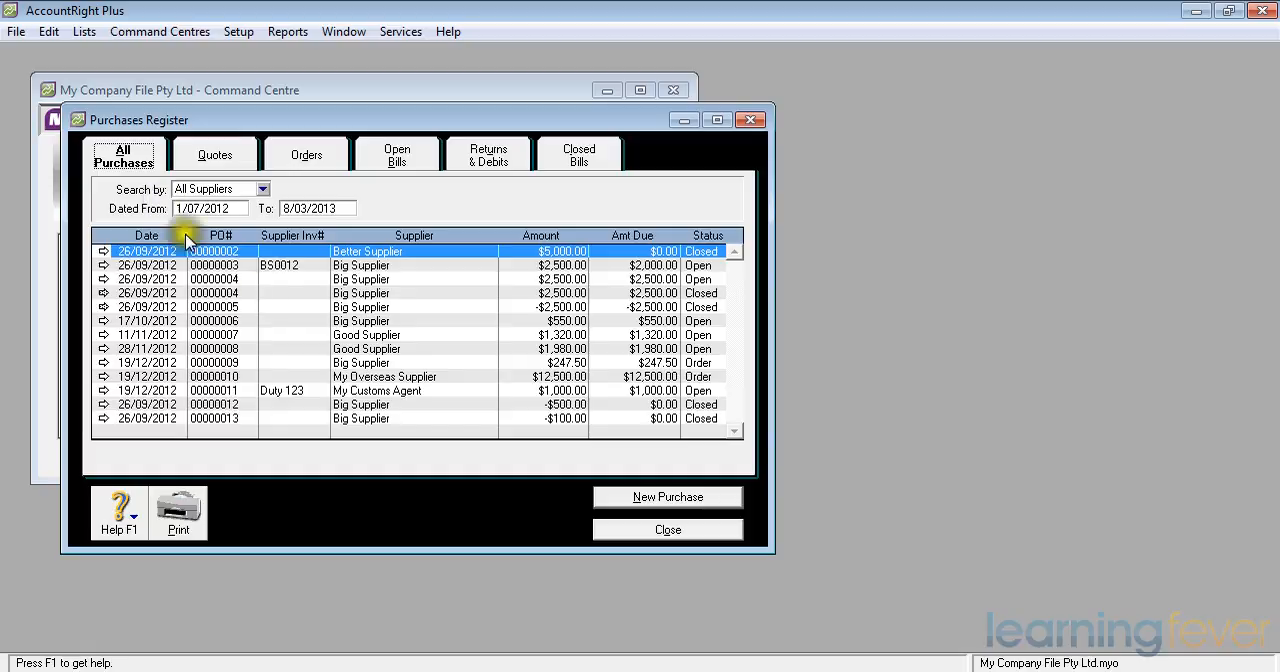
mouse_move(425, 262)
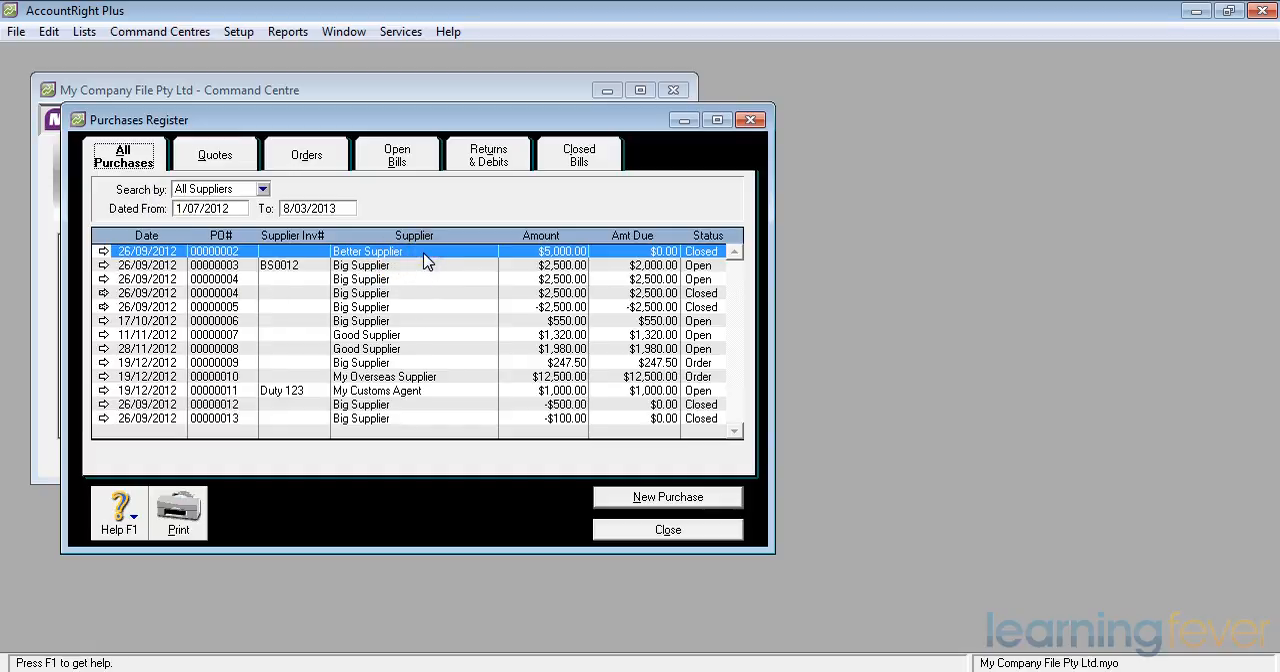